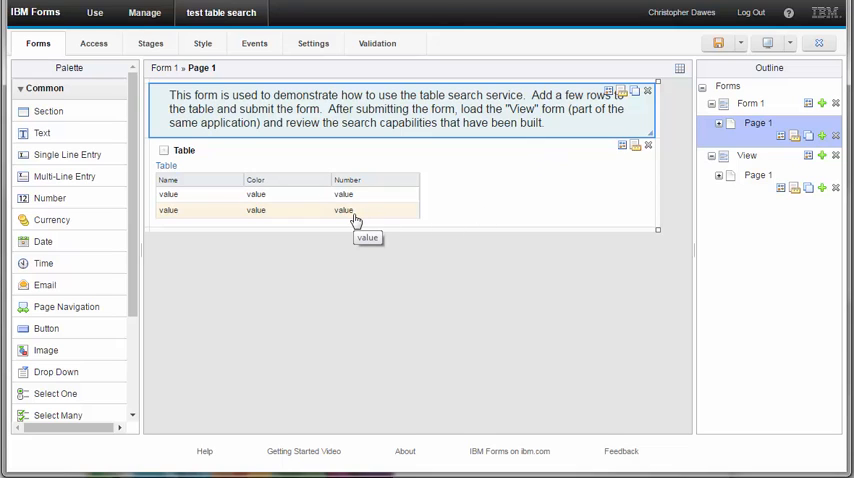
mouse_move(238, 213)
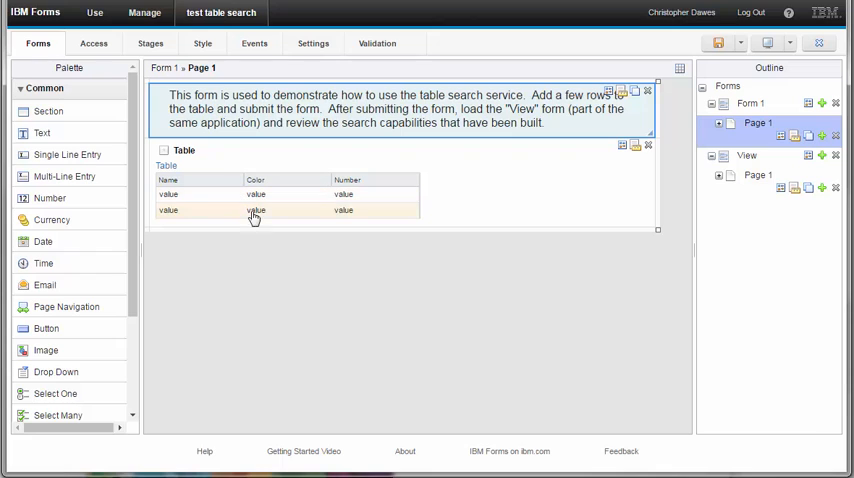
mouse_move(386, 213)
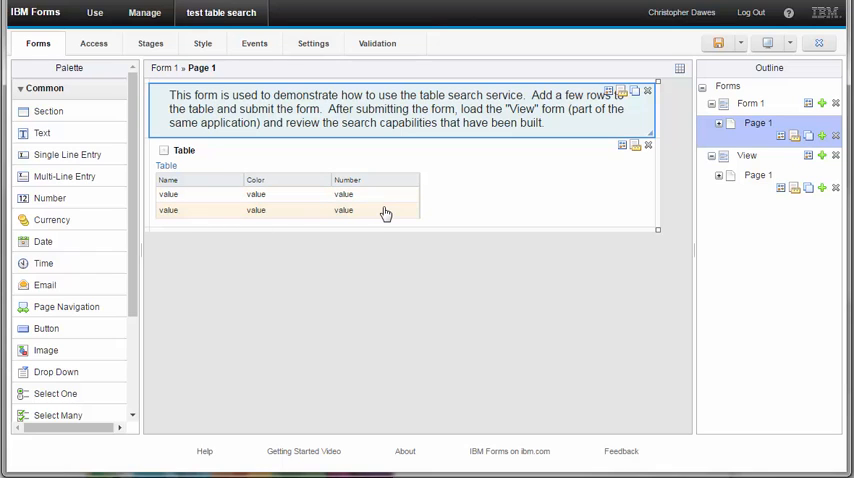
mouse_move(413, 218)
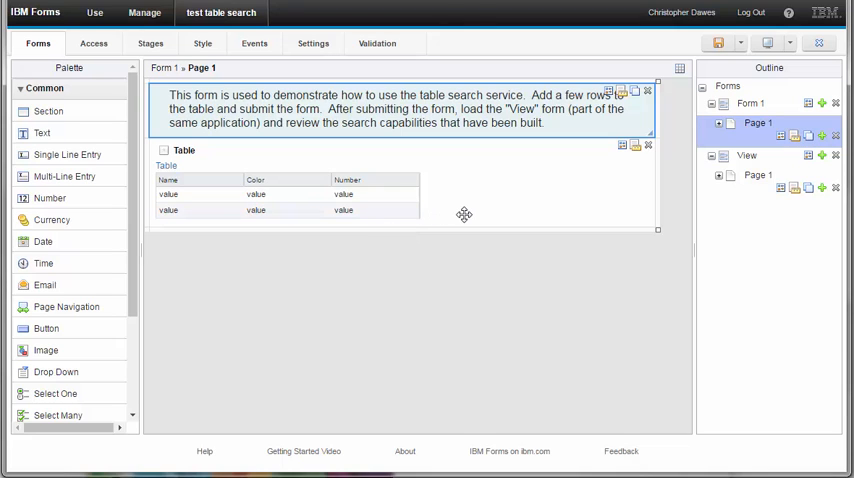
mouse_move(494, 211)
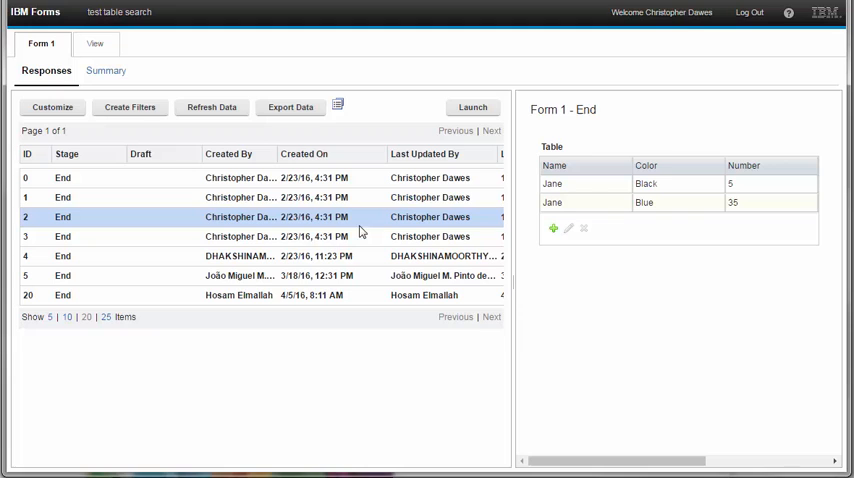
mouse_move(369, 242)
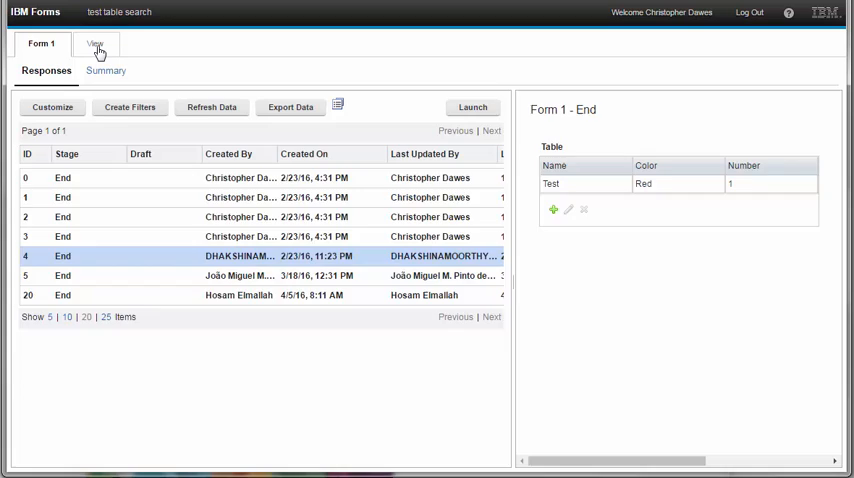
- Launch a new View form and scroll to its empty Name, Color and Number search fields
left_click(94, 43)
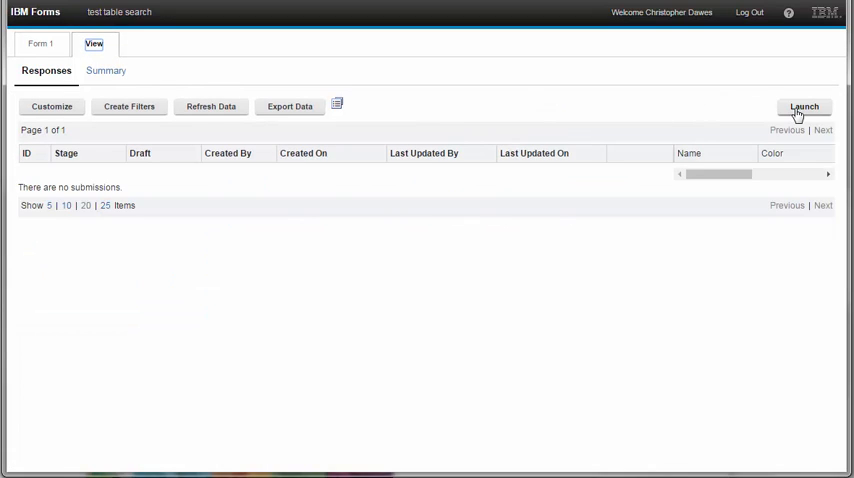
left_click(804, 106)
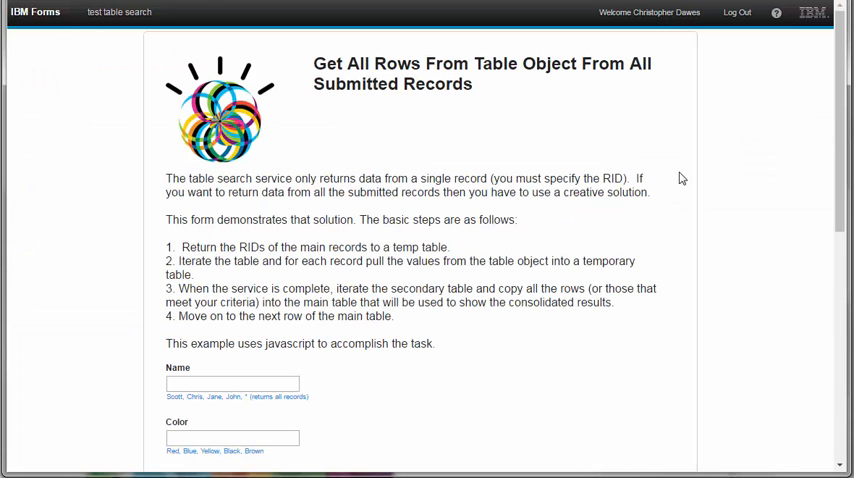
scroll("down", 3)
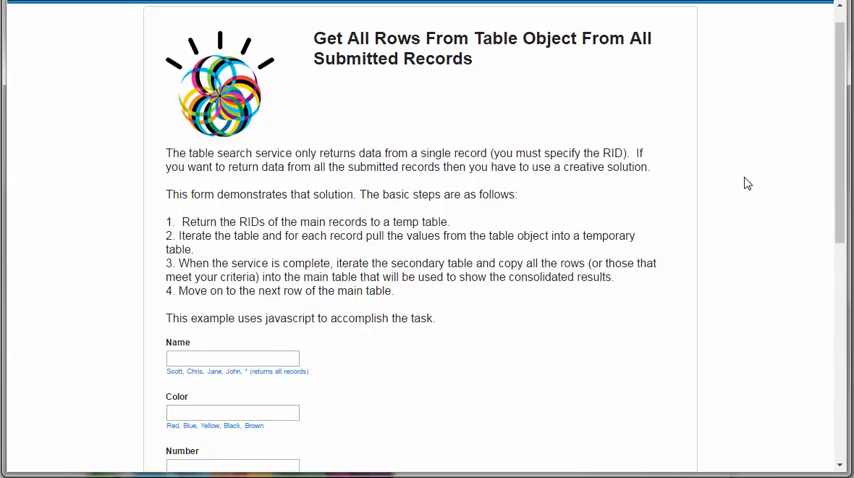
scroll("down", 3)
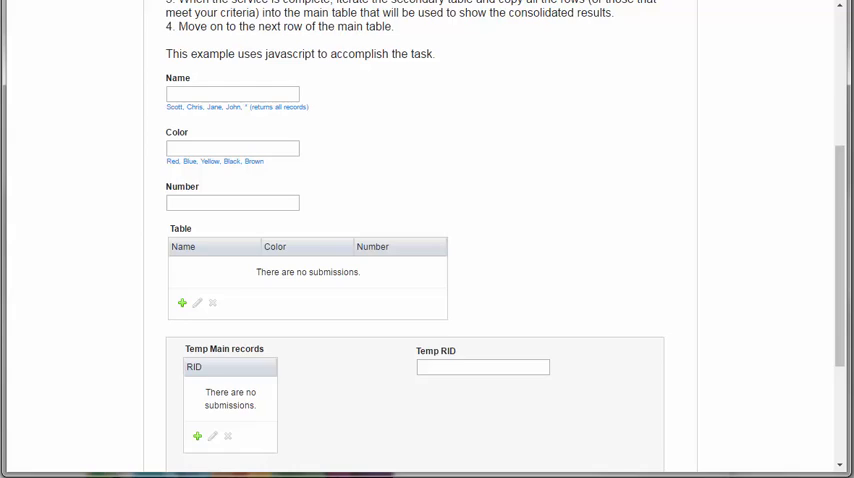
left_click(93, 43)
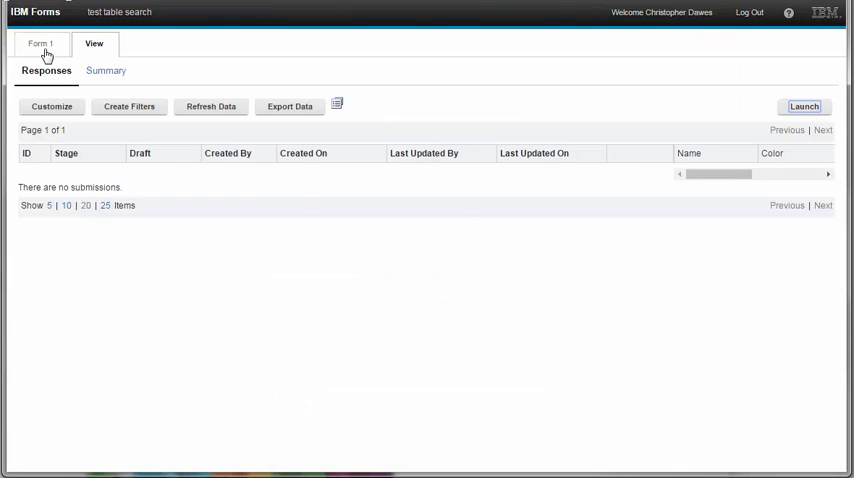
left_click(40, 43)
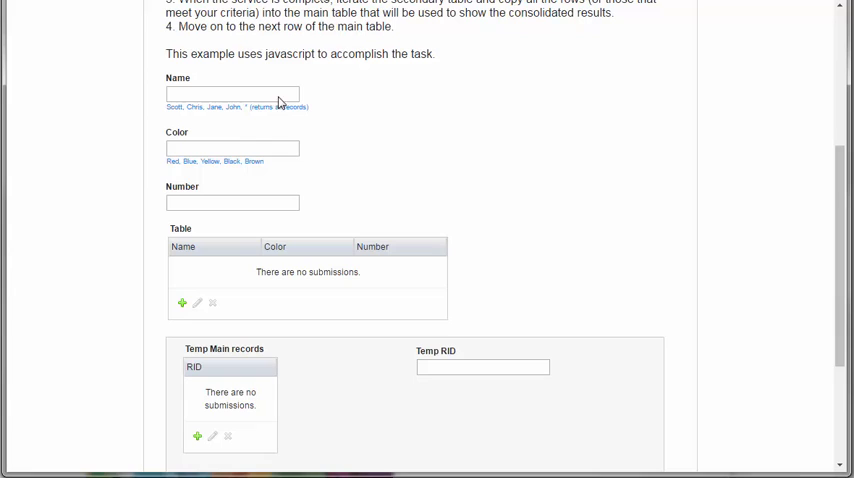
- Search the Name field so the results table lists every submitted record's rows
left_click(232, 93)
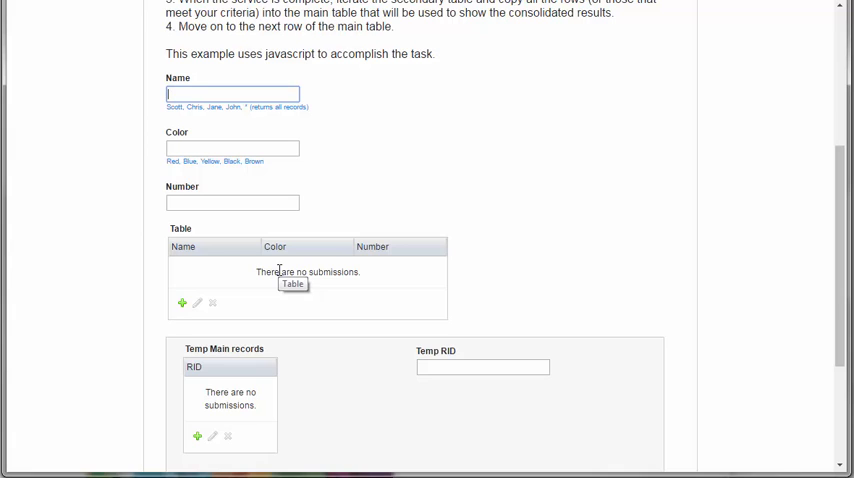
type("Chris")
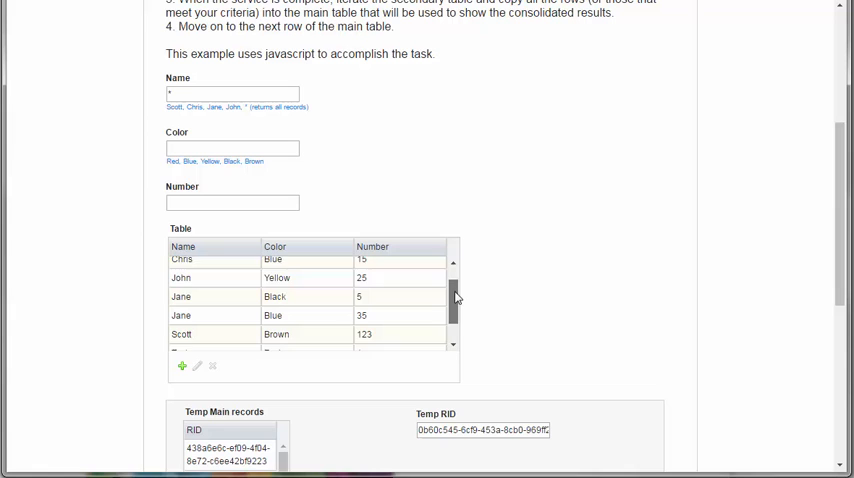
scroll("down", 3)
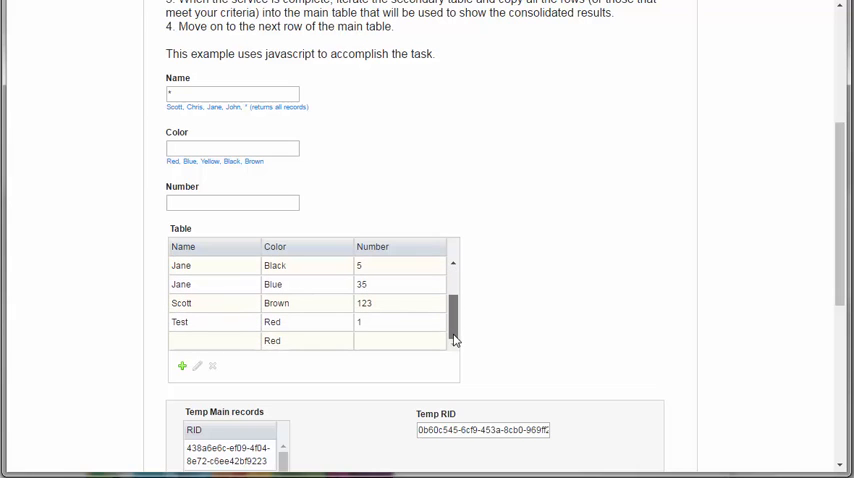
mouse_move(548, 321)
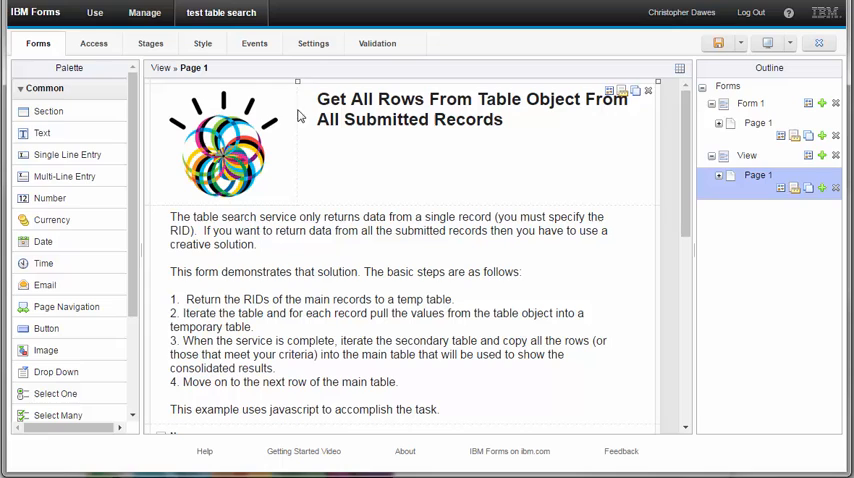
- In Settings > Services > View, edit Form 1 / Table / Search and review its service selection step
left_click(312, 43)
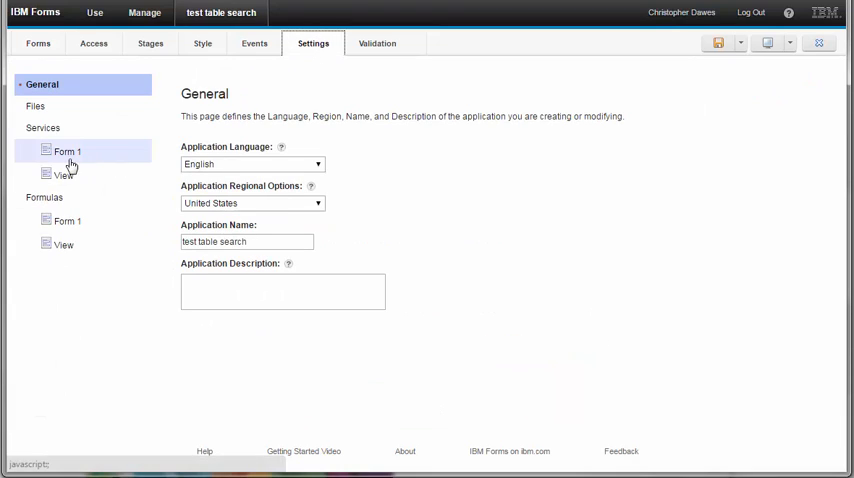
left_click(63, 175)
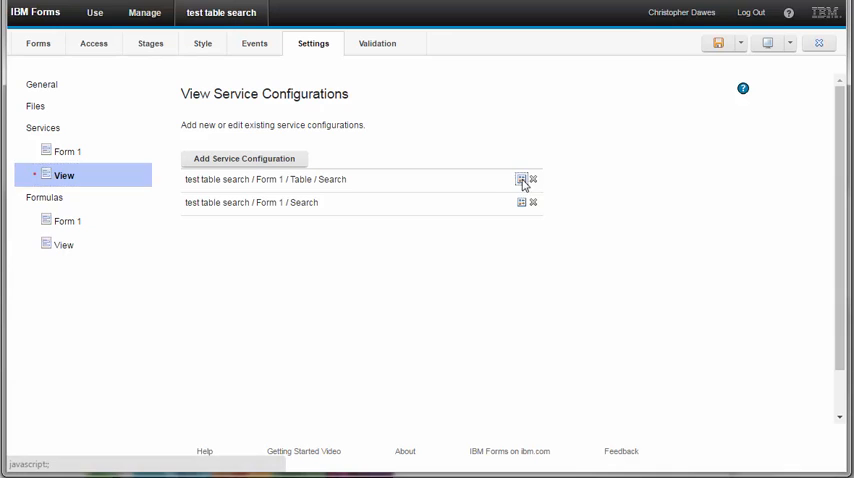
left_click(521, 180)
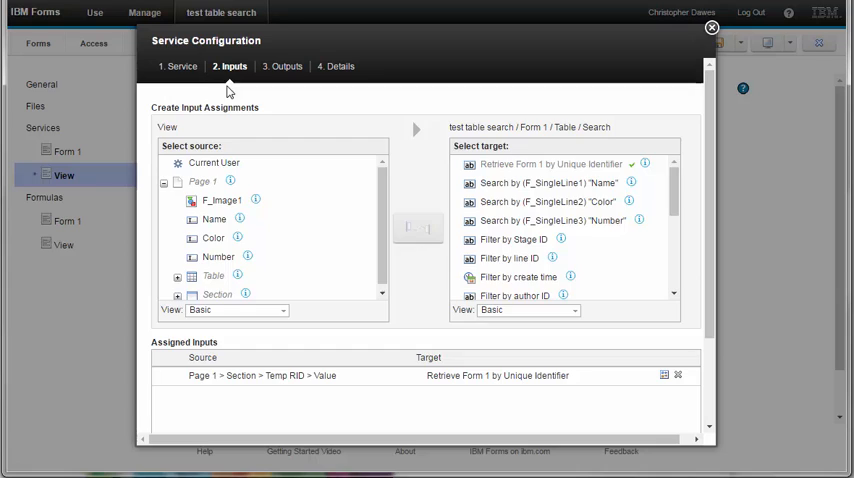
left_click(181, 66)
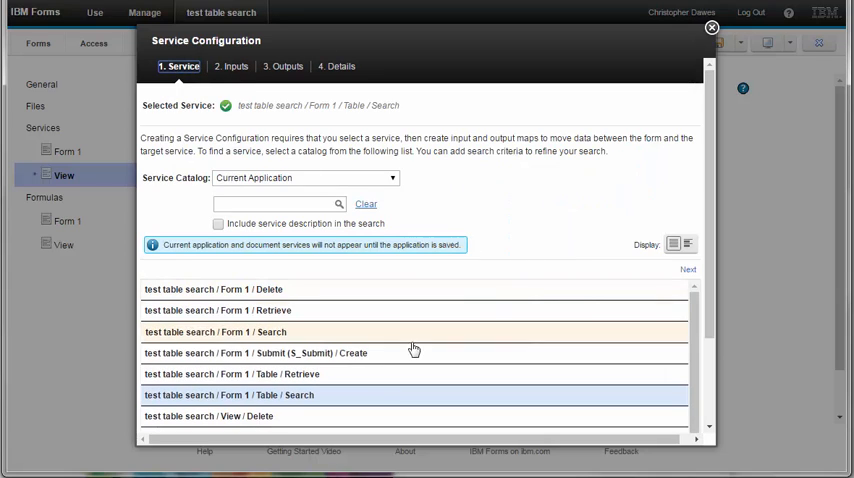
mouse_move(257, 373)
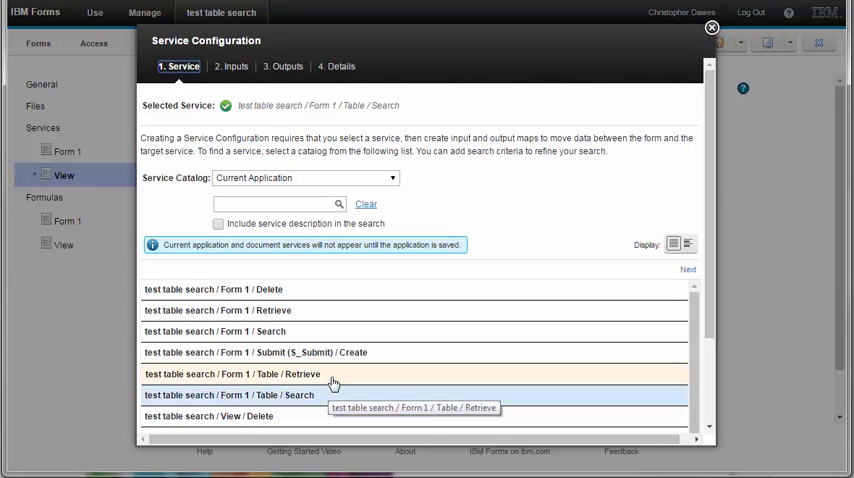
mouse_move(325, 395)
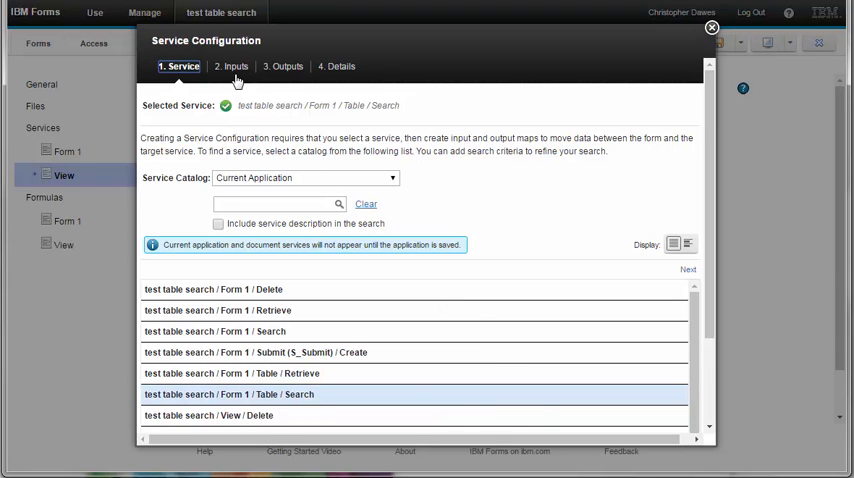
- Review the configuration's input assignments, then cancel back to the View service configurations list
left_click(232, 66)
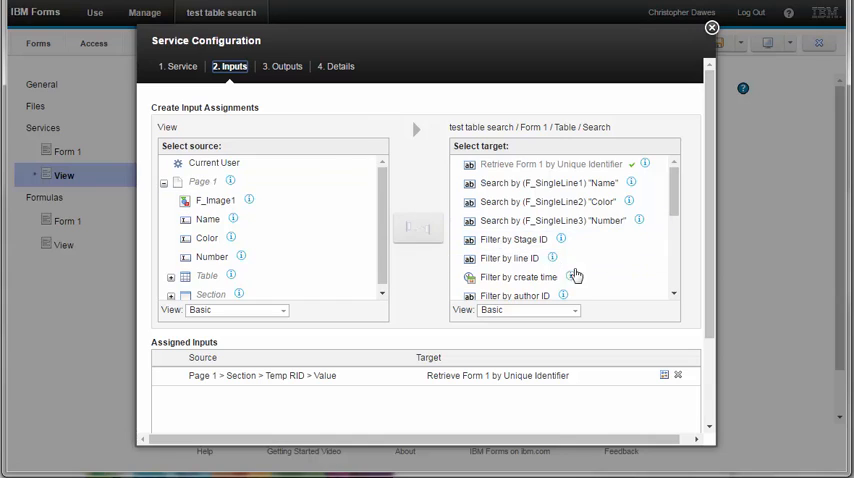
mouse_move(595, 268)
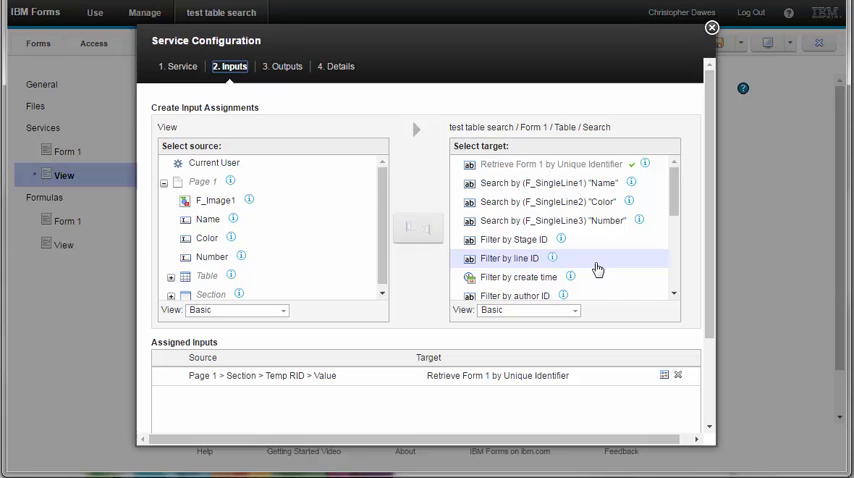
mouse_move(597, 270)
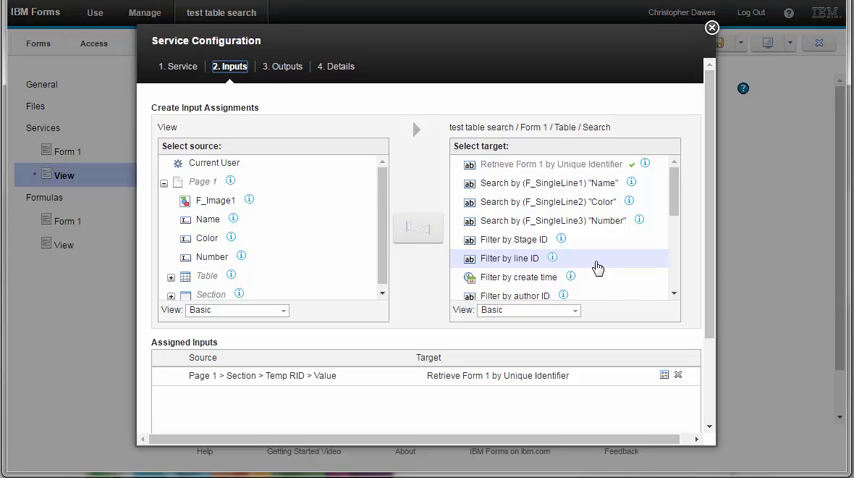
mouse_move(598, 268)
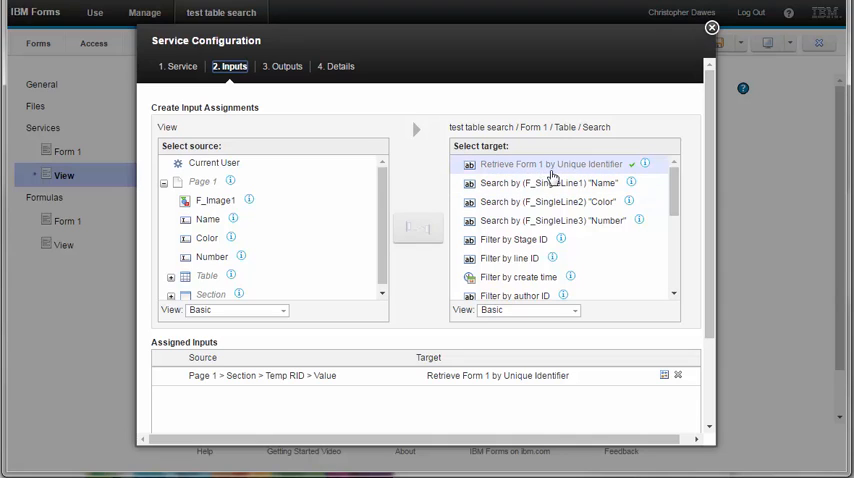
mouse_move(586, 178)
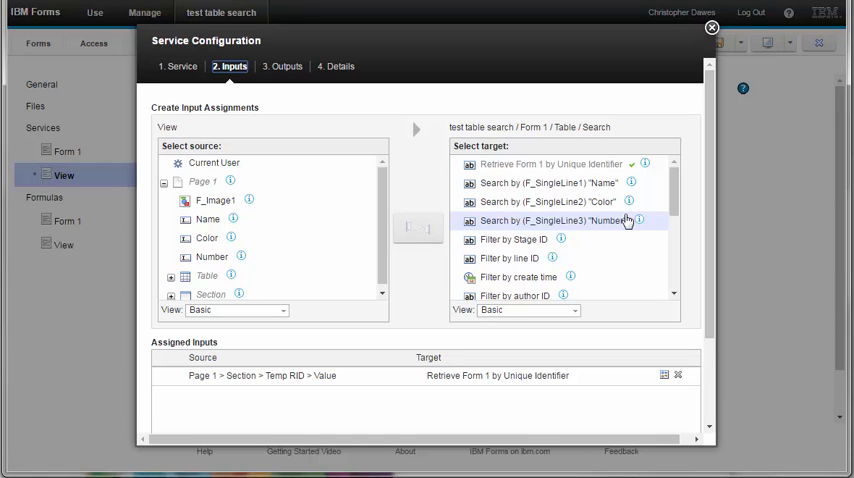
mouse_move(622, 222)
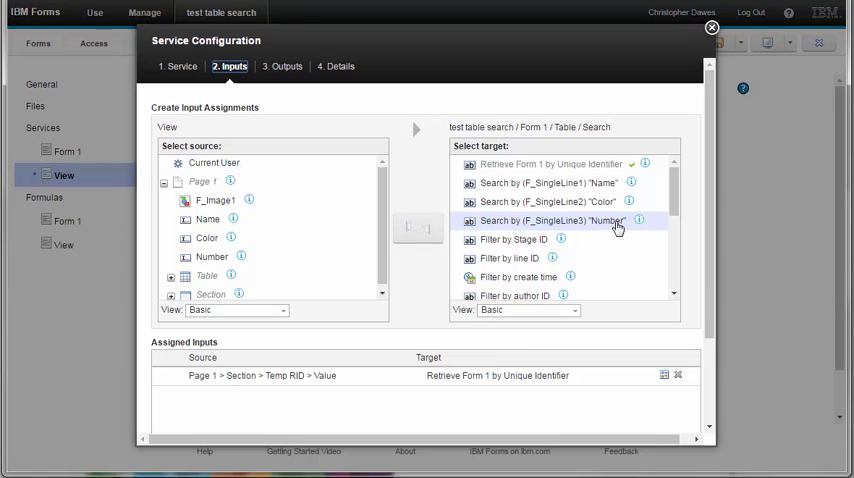
mouse_move(620, 224)
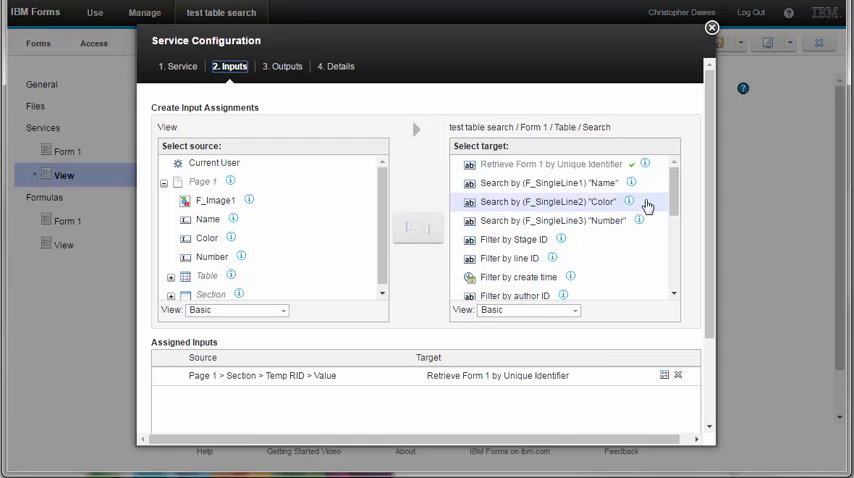
mouse_move(690, 196)
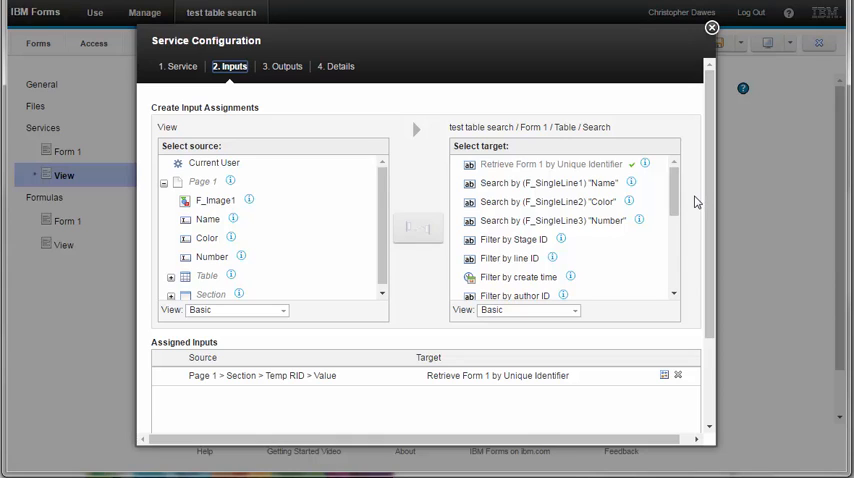
scroll("down", 3)
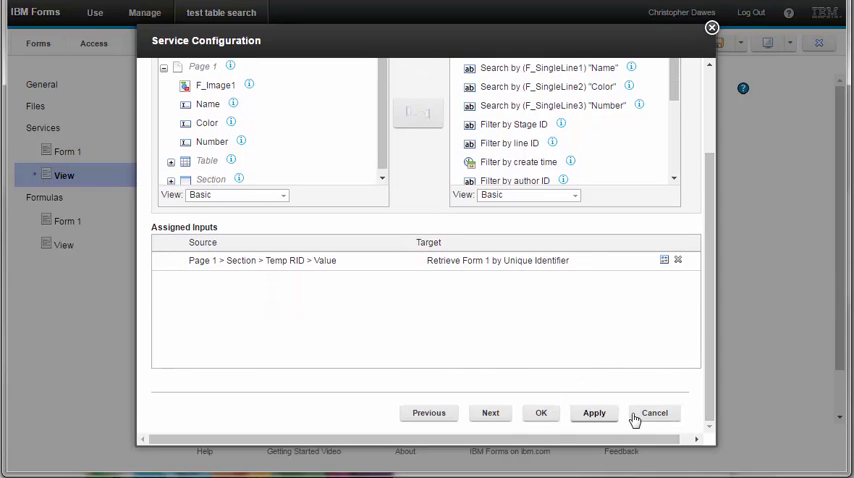
left_click(654, 412)
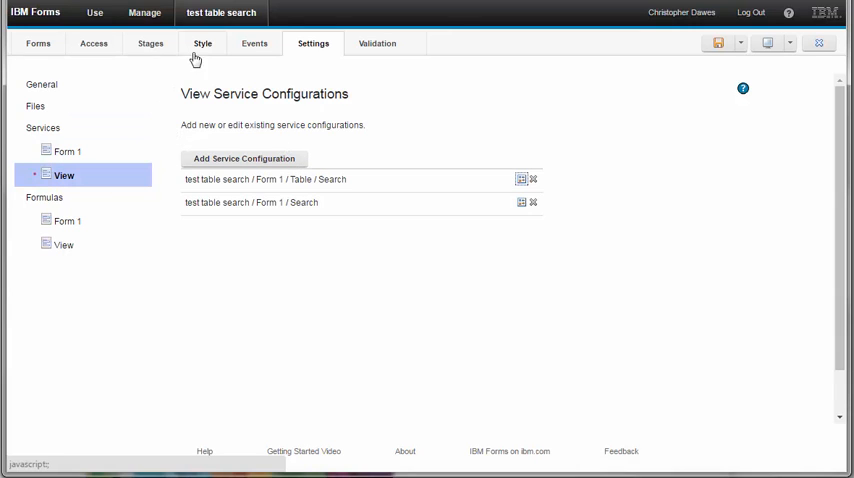
left_click(254, 43)
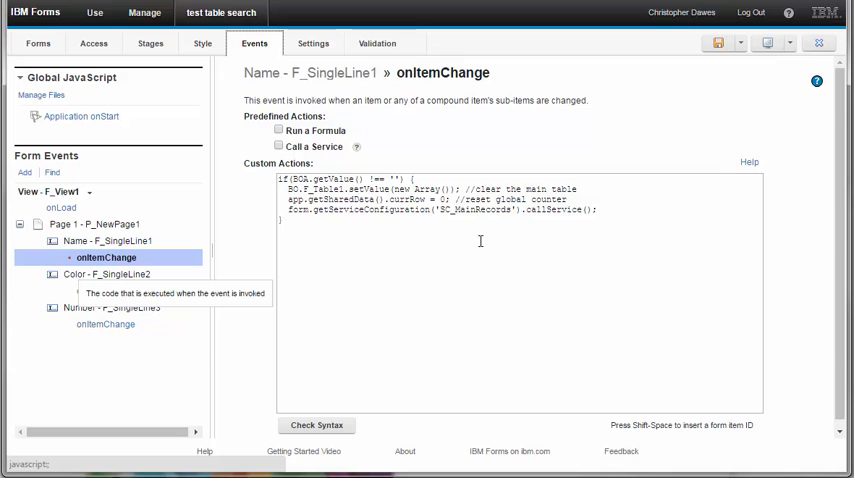
mouse_move(541, 260)
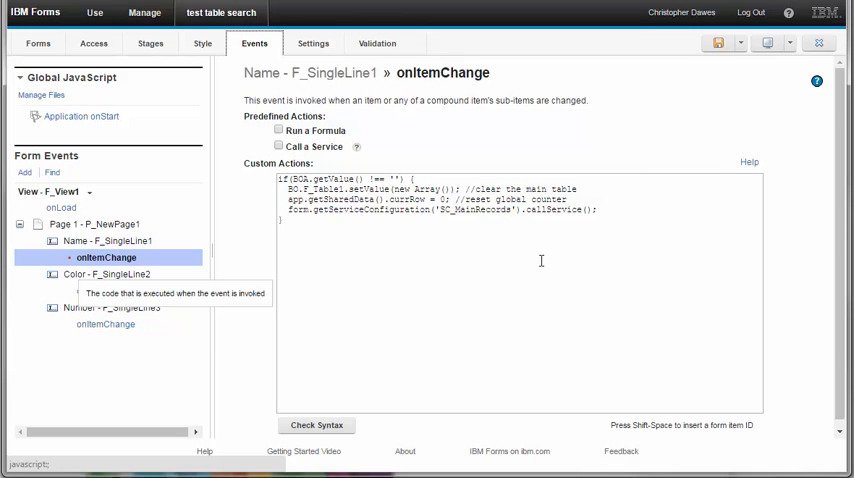
left_click(37, 43)
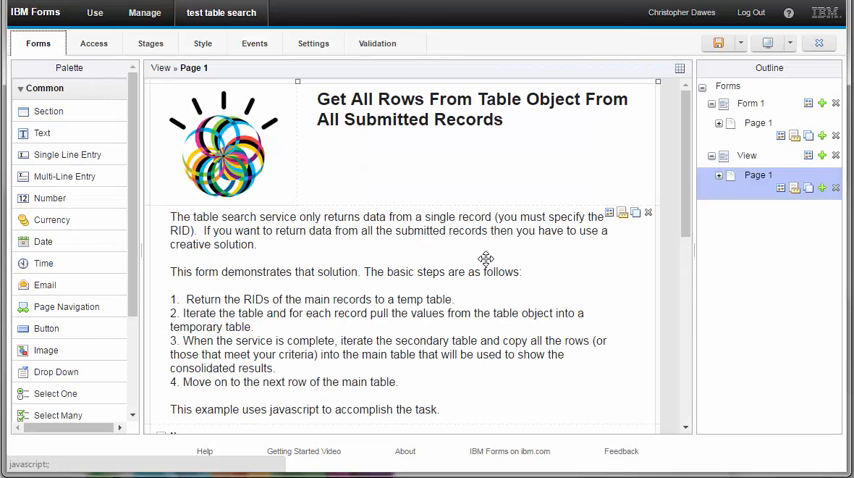
scroll("down", 3)
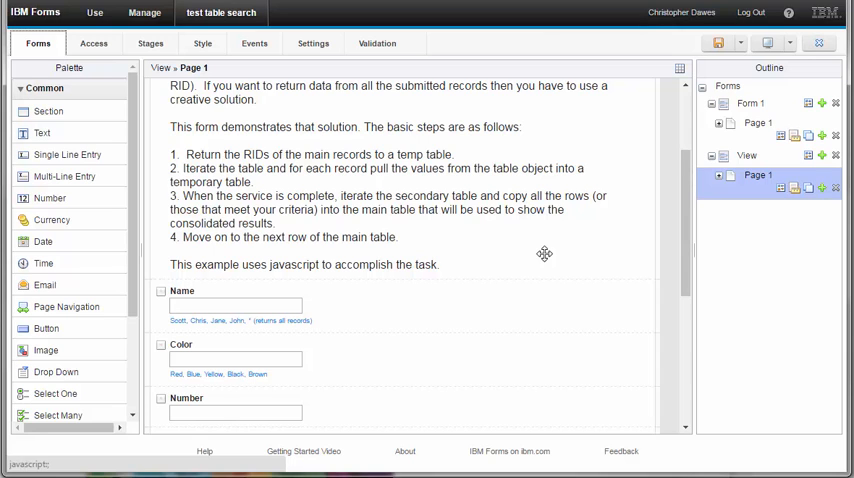
scroll("down", 3)
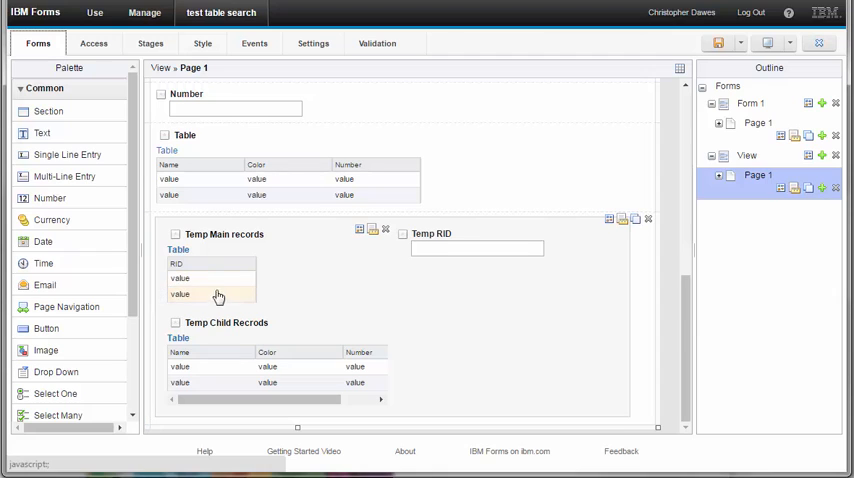
mouse_move(230, 283)
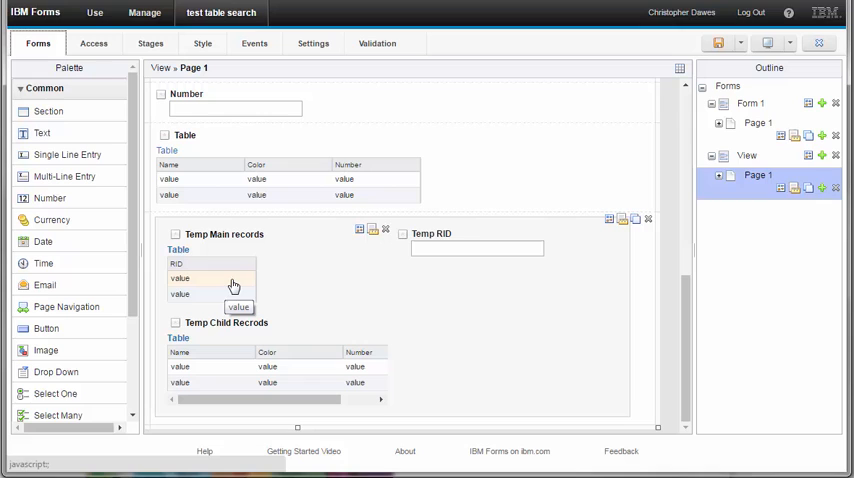
mouse_move(255, 284)
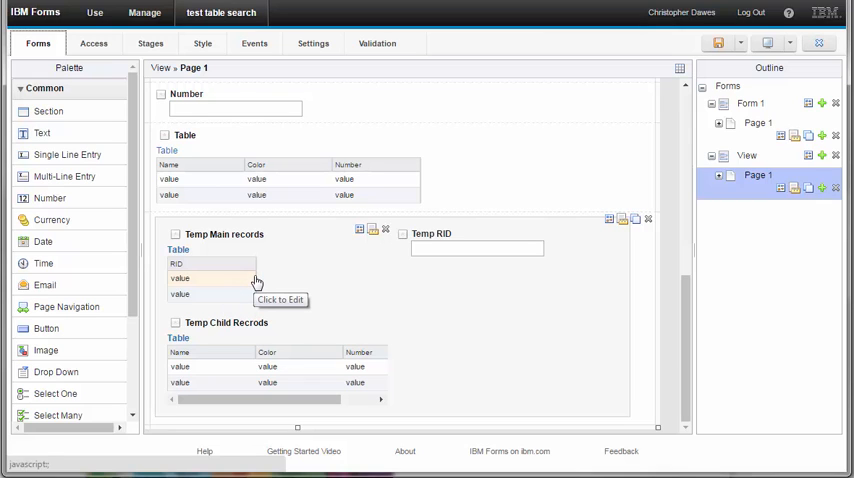
left_click(312, 43)
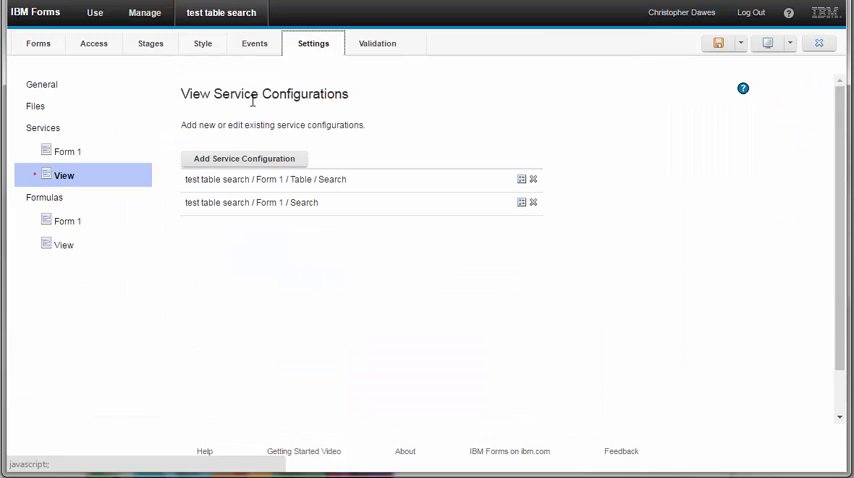
- Review the Form 1 / Search outputs mapping Record Unique Identifier to Temp Main records RID, then cancel
left_click(272, 202)
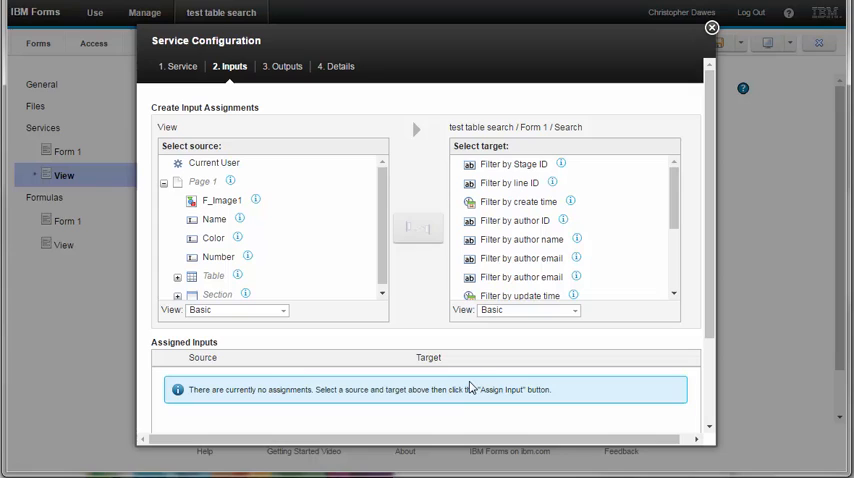
mouse_move(453, 348)
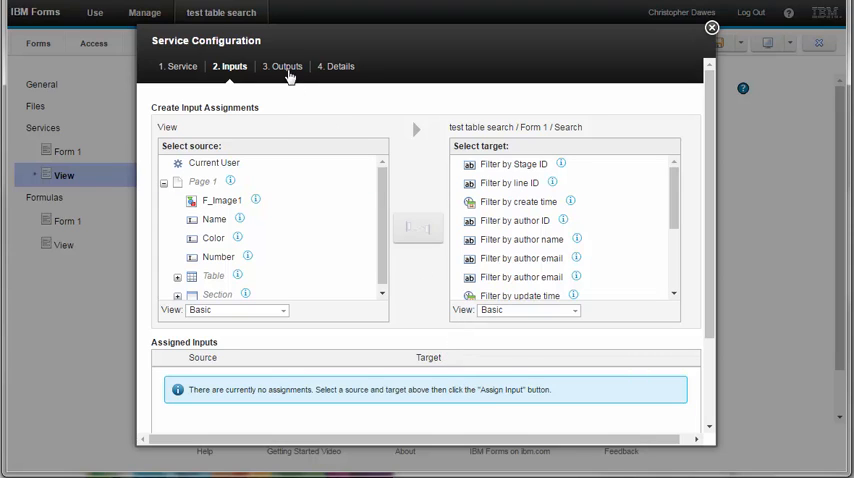
left_click(284, 66)
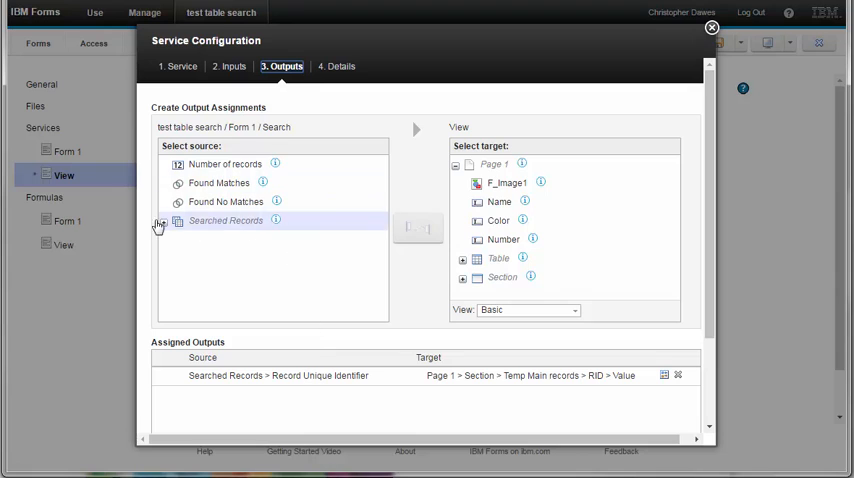
left_click(163, 220)
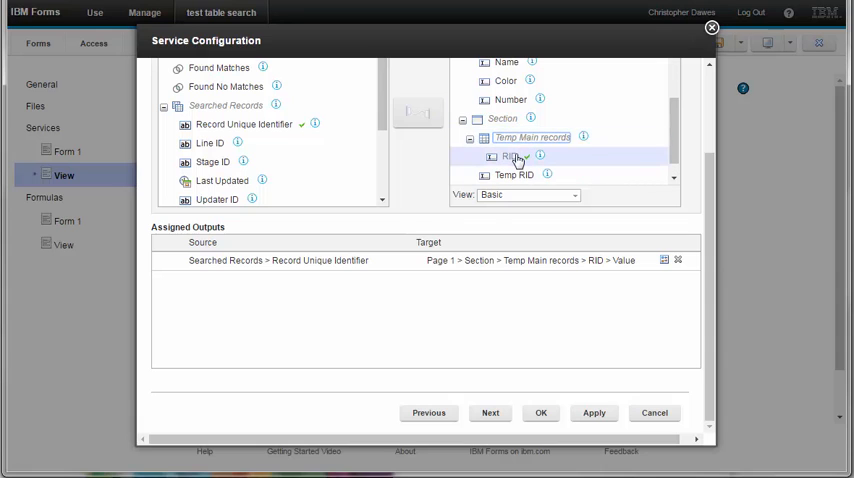
left_click(654, 412)
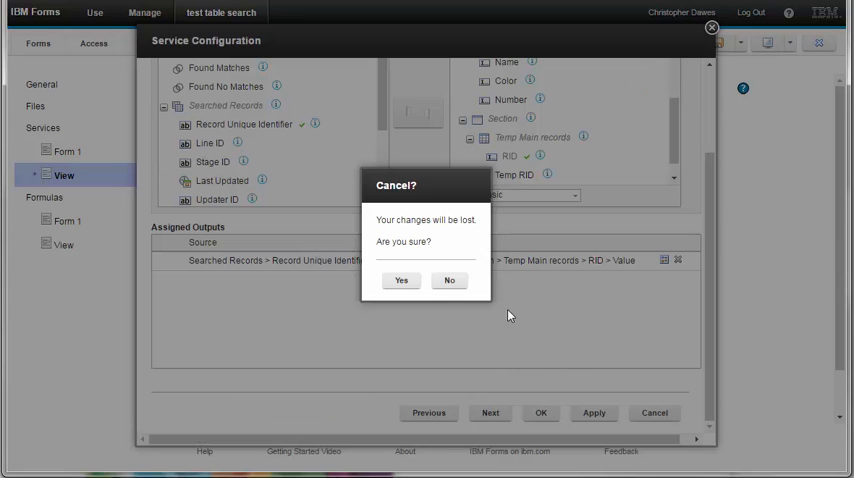
- Confirm discarding the configuration and review the View page's temporary main and child record tables
left_click(401, 280)
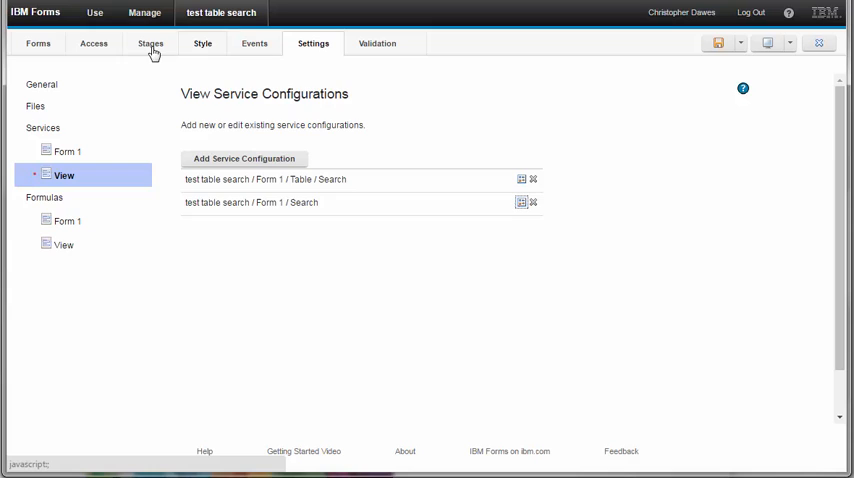
left_click(37, 43)
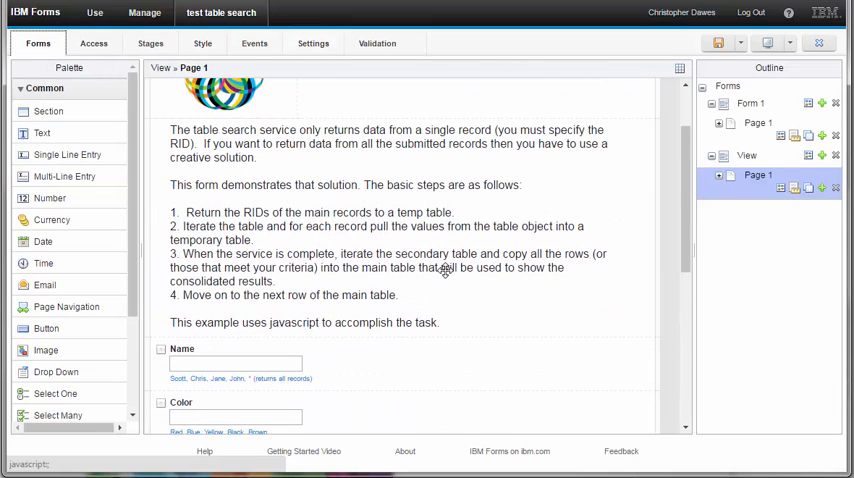
scroll("down", 3)
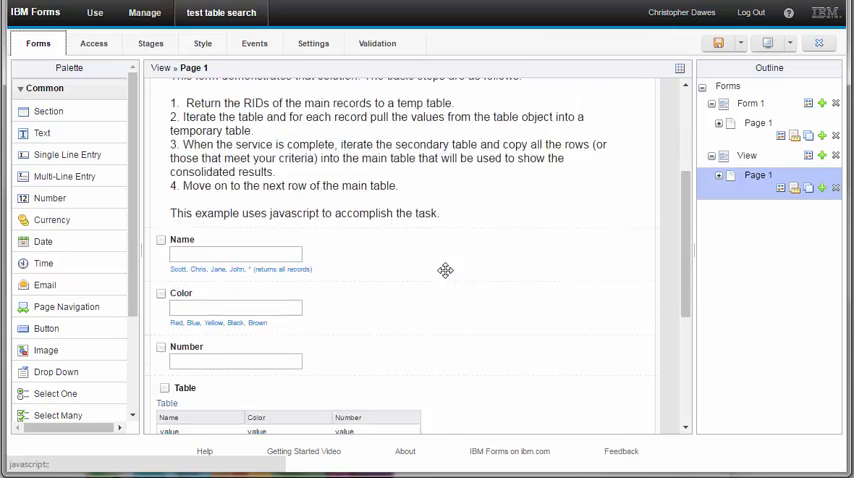
scroll("down", 3)
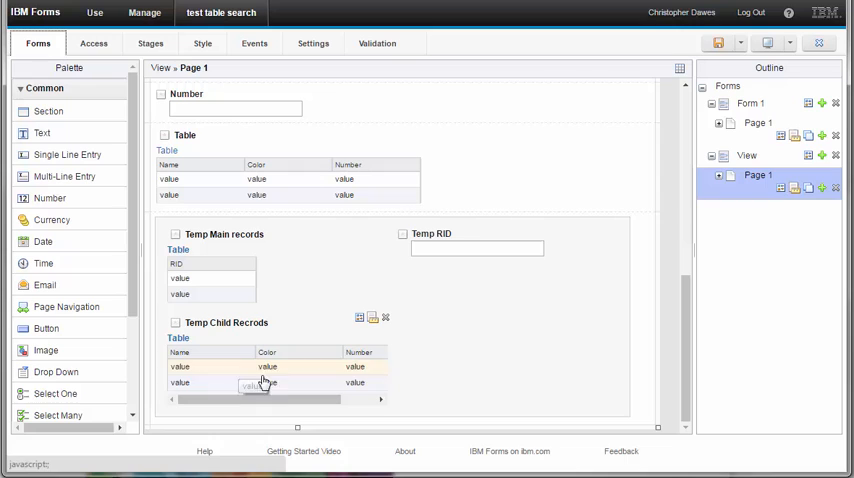
mouse_move(304, 388)
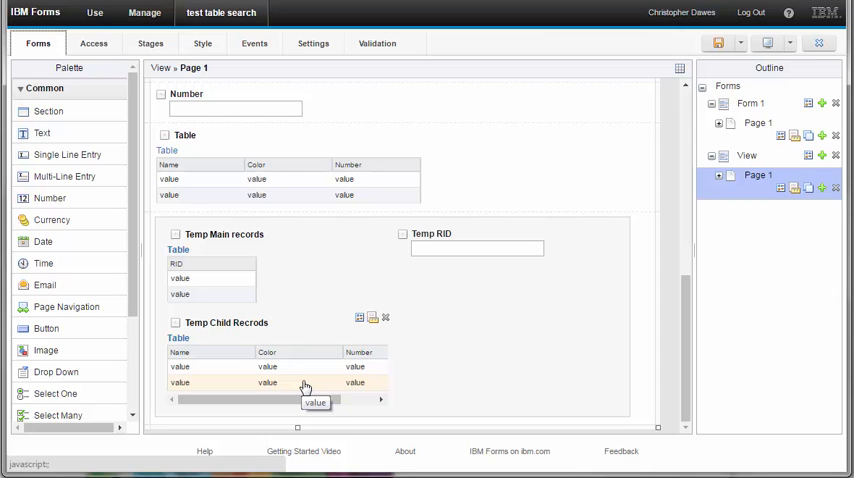
scroll("up", 3)
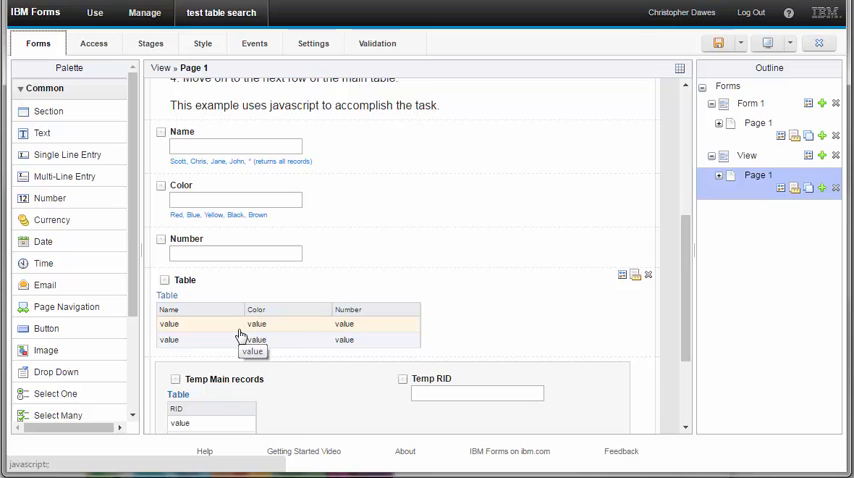
scroll("down", 3)
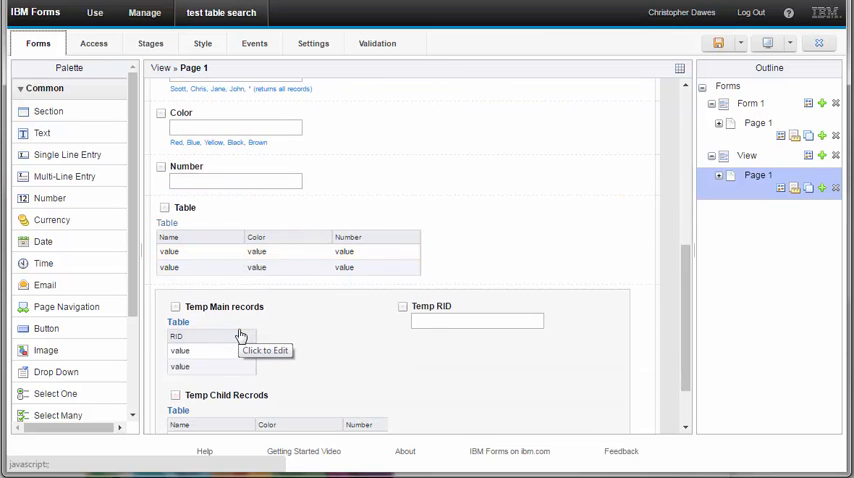
scroll("down", 3)
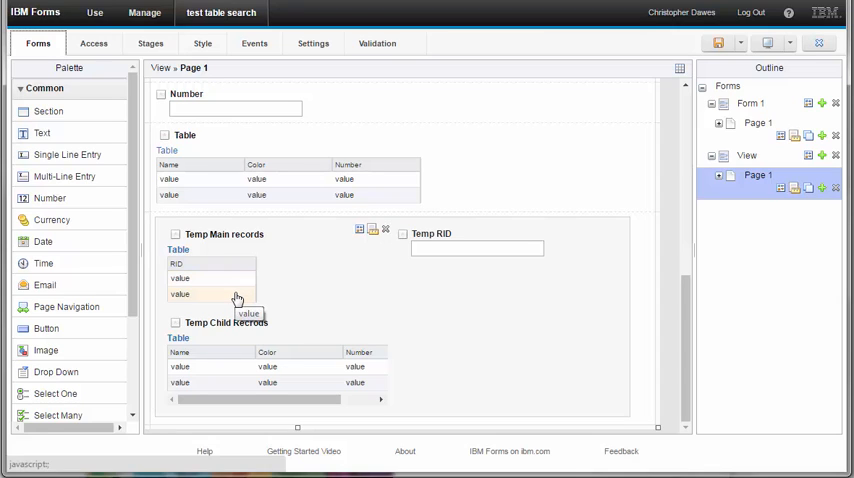
mouse_move(250, 298)
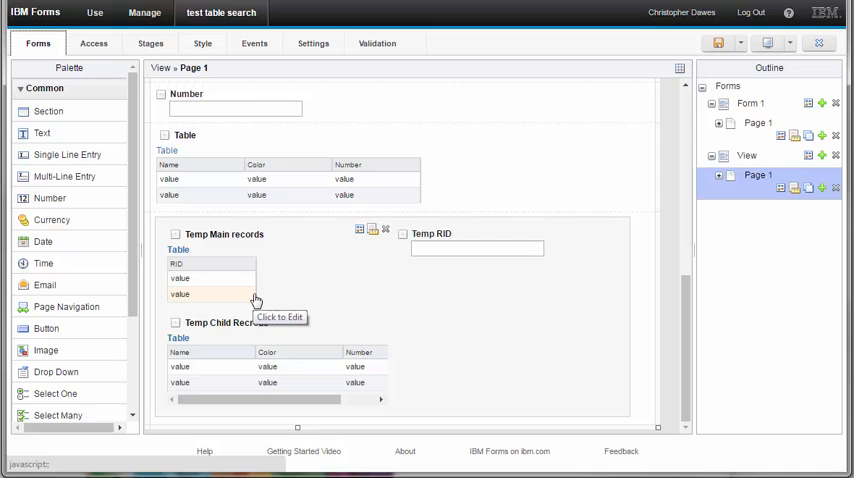
scroll("up", 3)
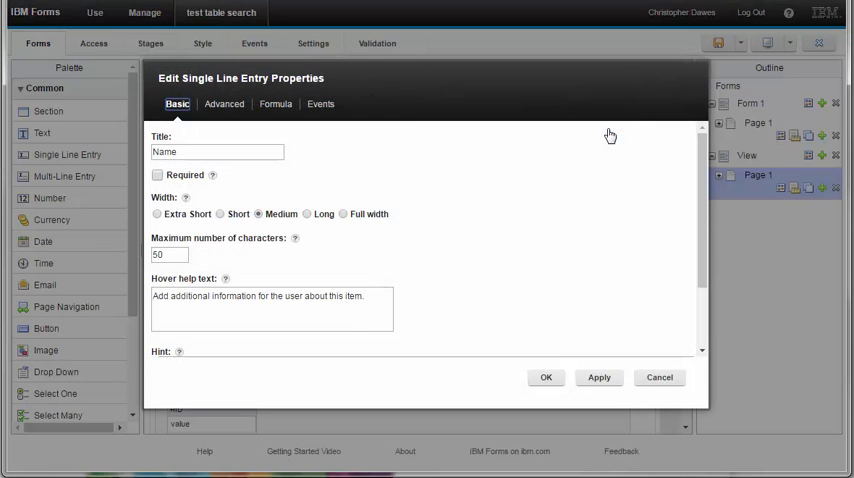
- Review the Name field's onItemChange script and its service configuration name, then cancel both editors unsaved
left_click(320, 103)
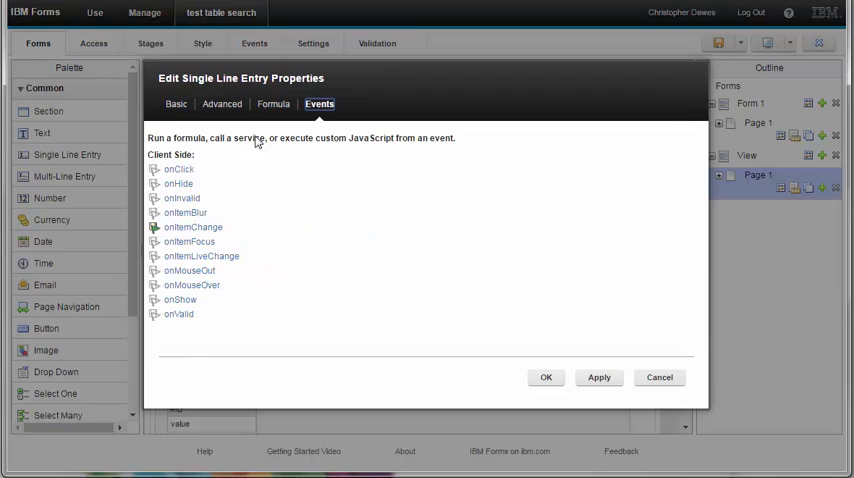
left_click(193, 227)
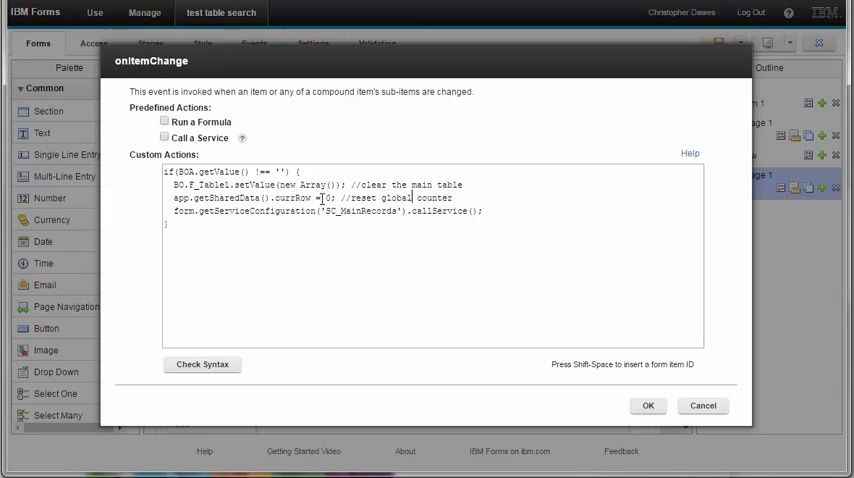
double_click(295, 198)
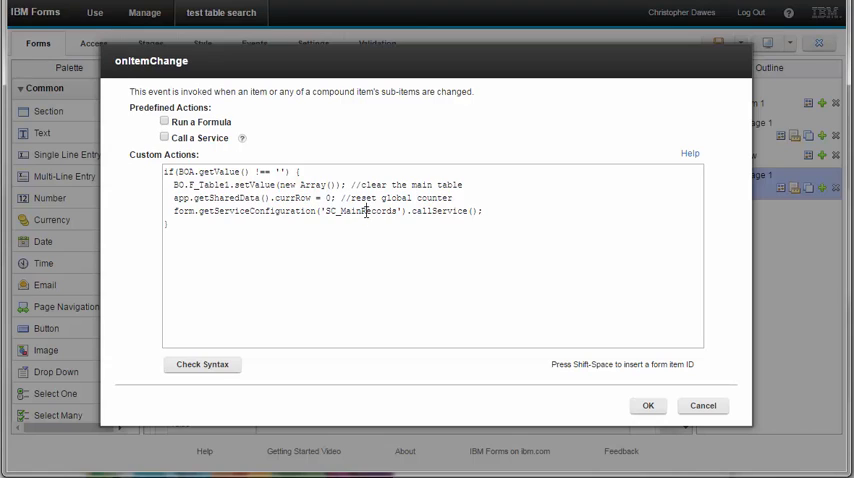
double_click(360, 211)
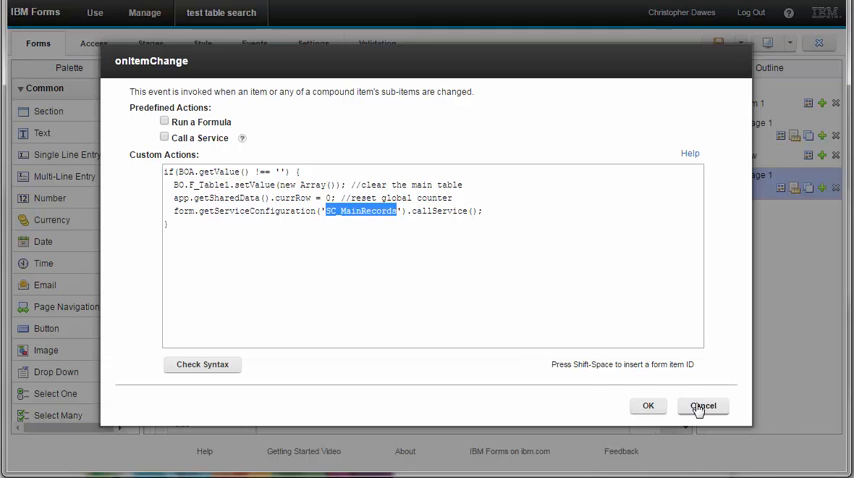
left_click(703, 405)
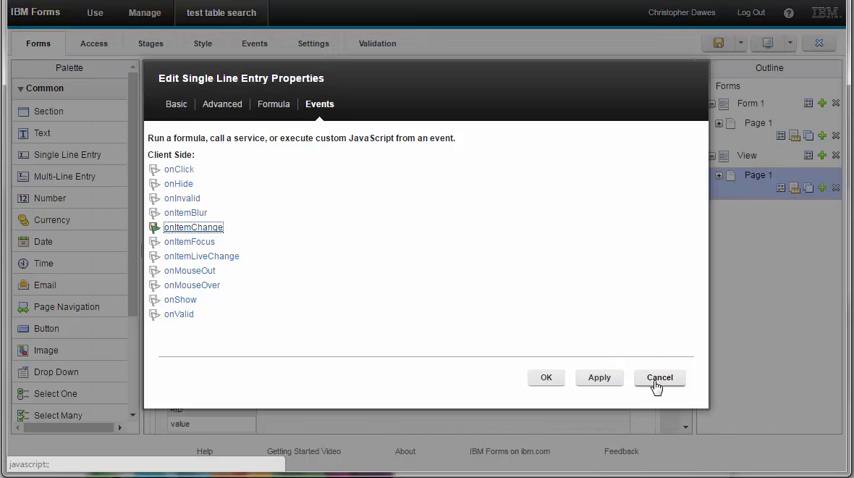
left_click(659, 377)
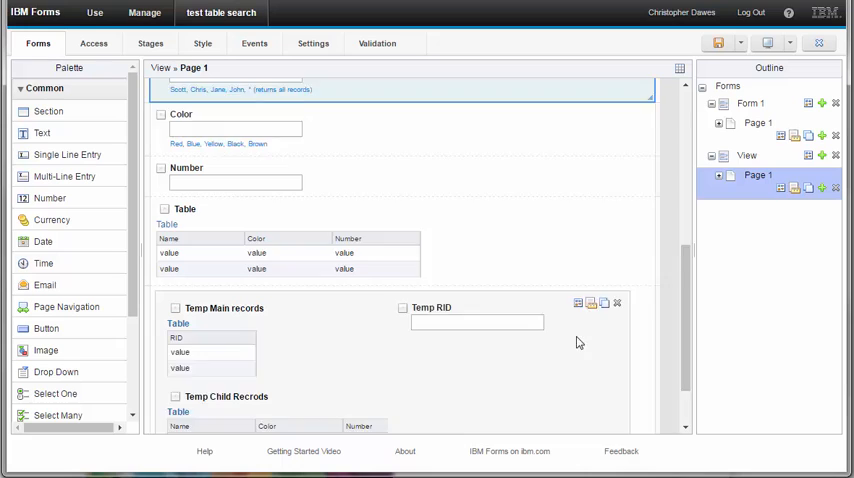
scroll("down", 3)
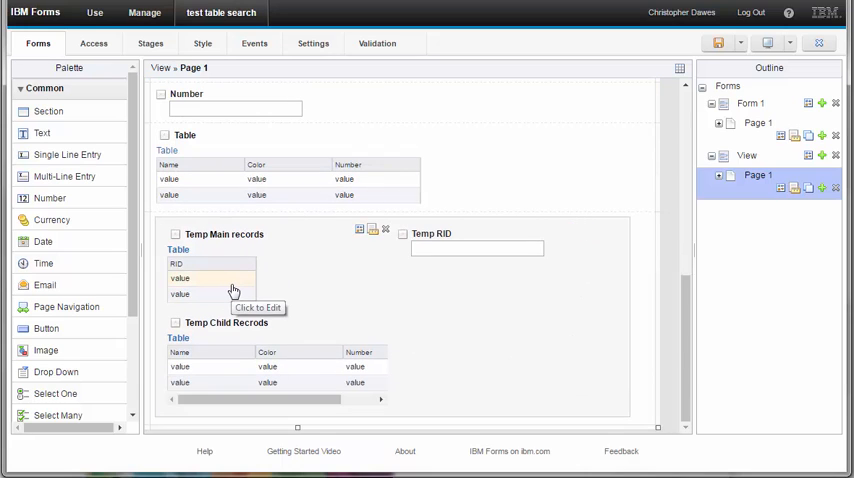
left_click(254, 43)
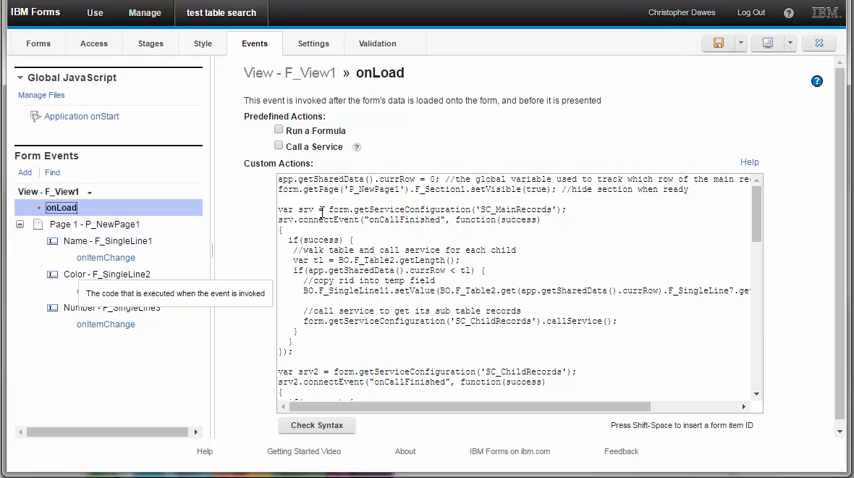
left_click_drag(284, 208, 295, 352)
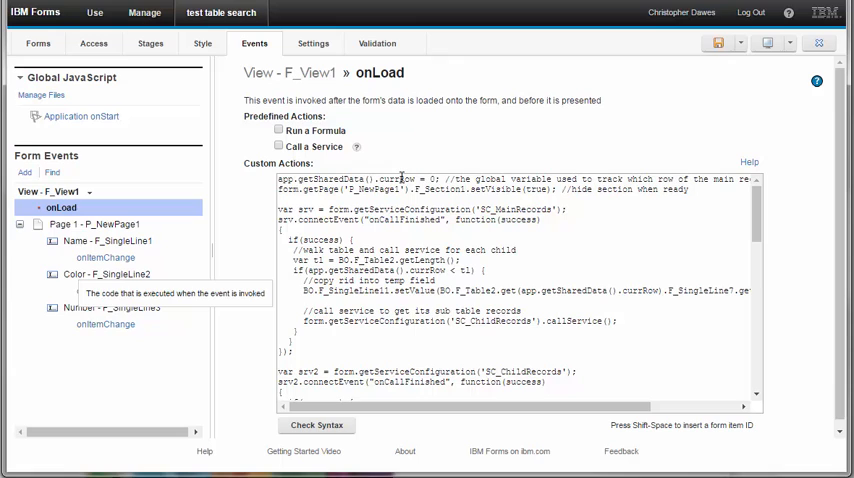
double_click(395, 178)
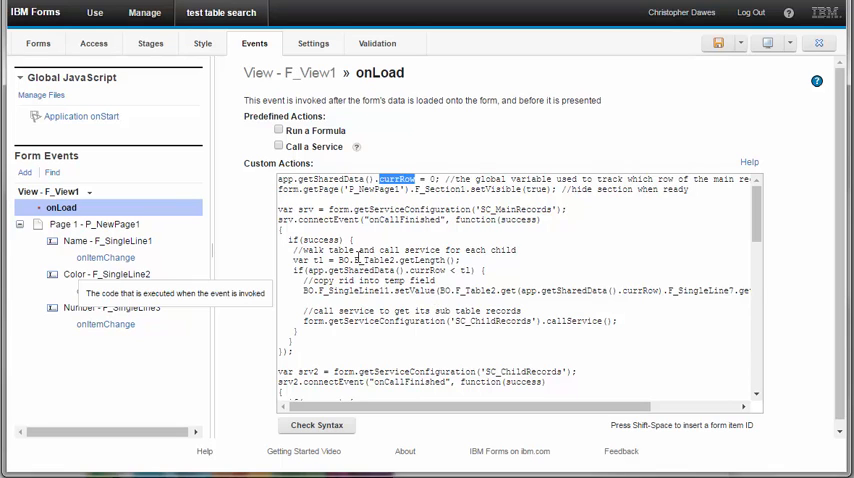
left_click(37, 43)
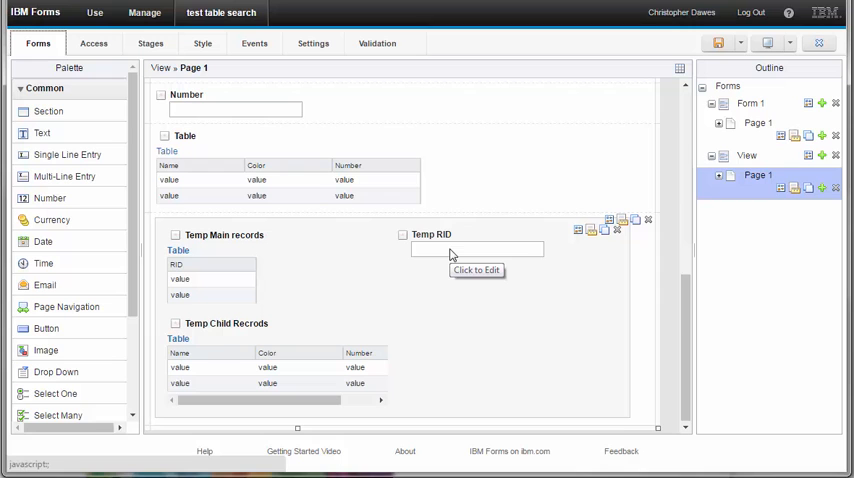
mouse_move(460, 254)
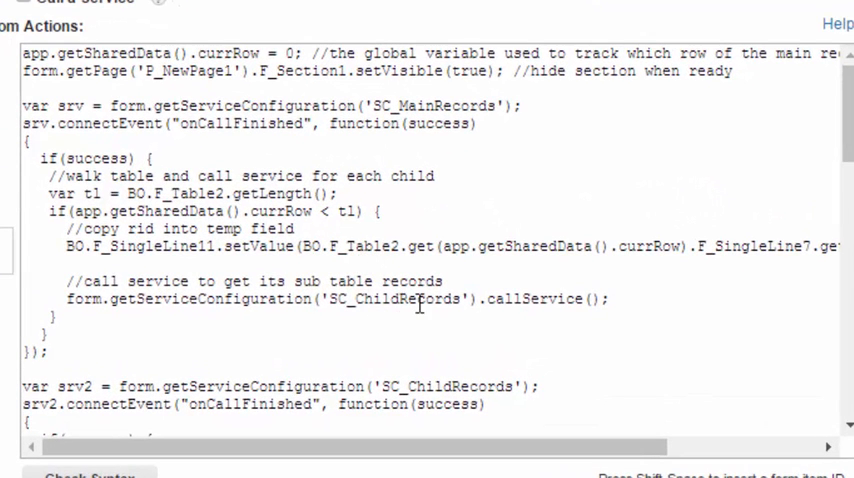
- Scroll the onLoad script from the SC_ChildRecords call through the block that adds matching rows
double_click(397, 298)
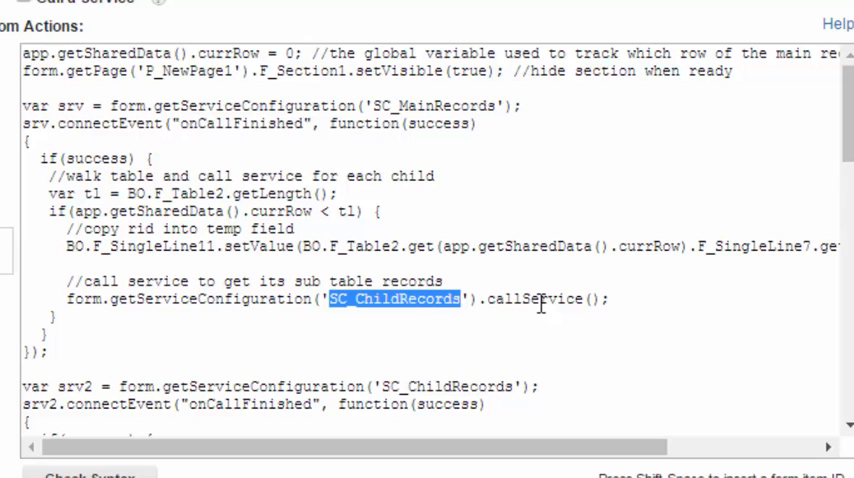
scroll("down", 3)
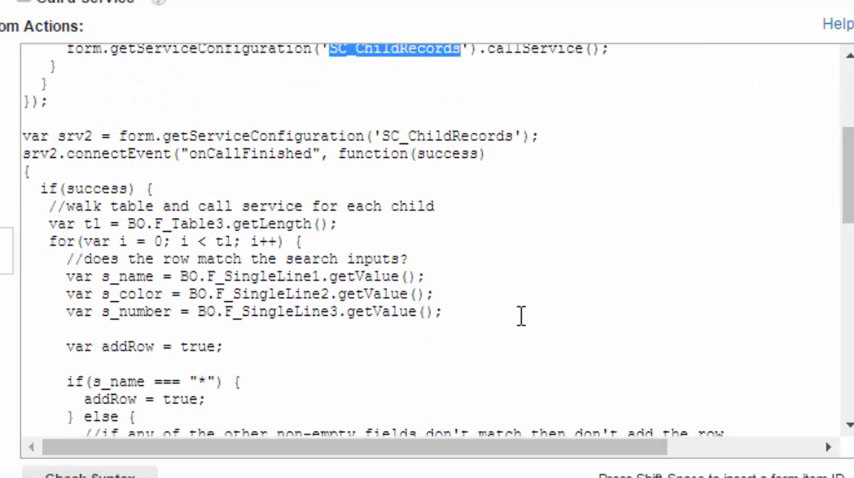
mouse_move(495, 277)
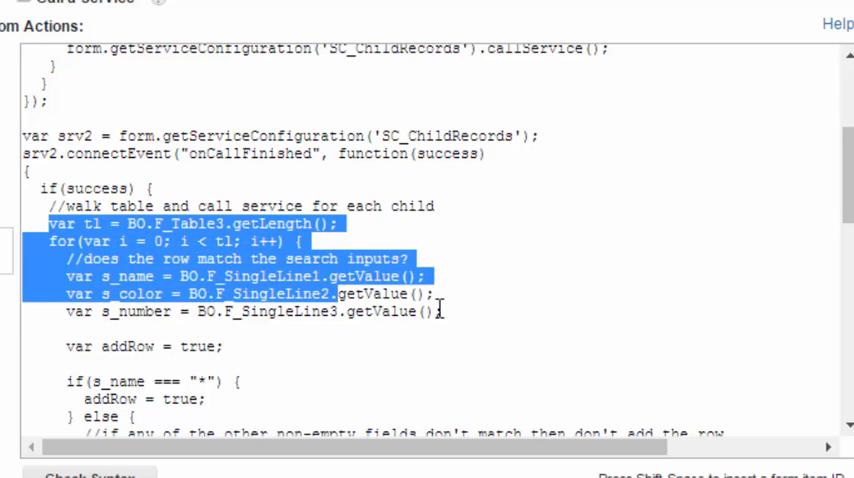
scroll("down", 3)
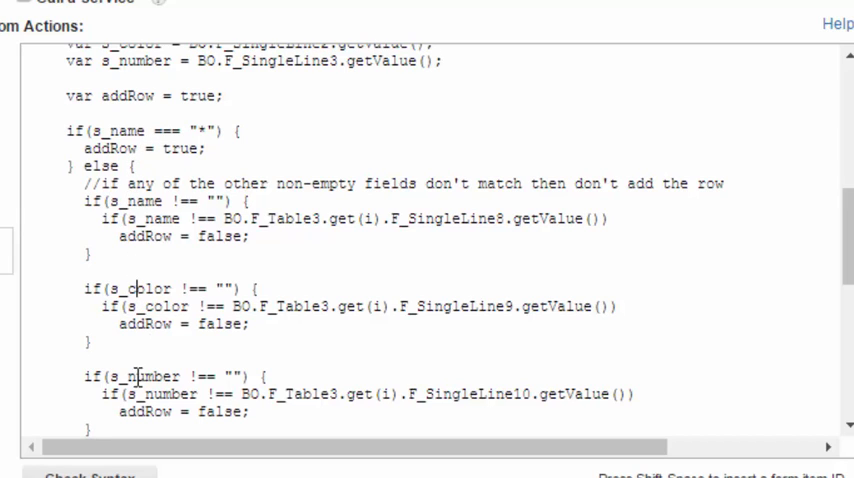
scroll("down", 3)
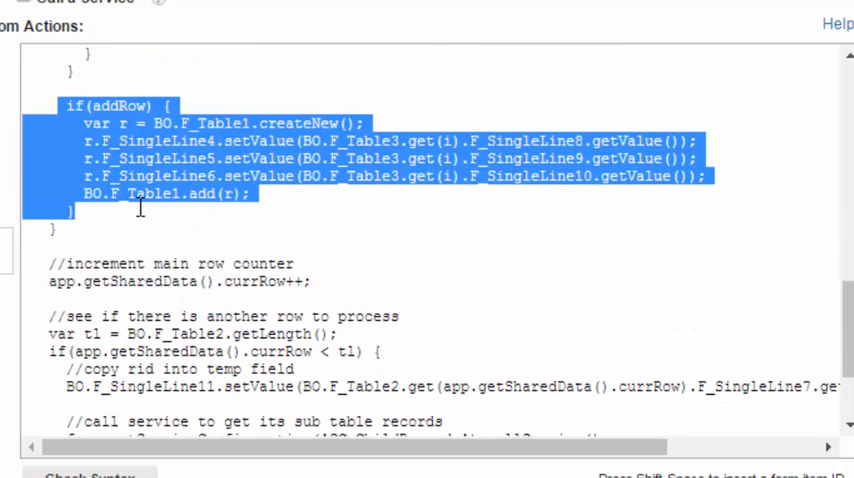
left_click(310, 281)
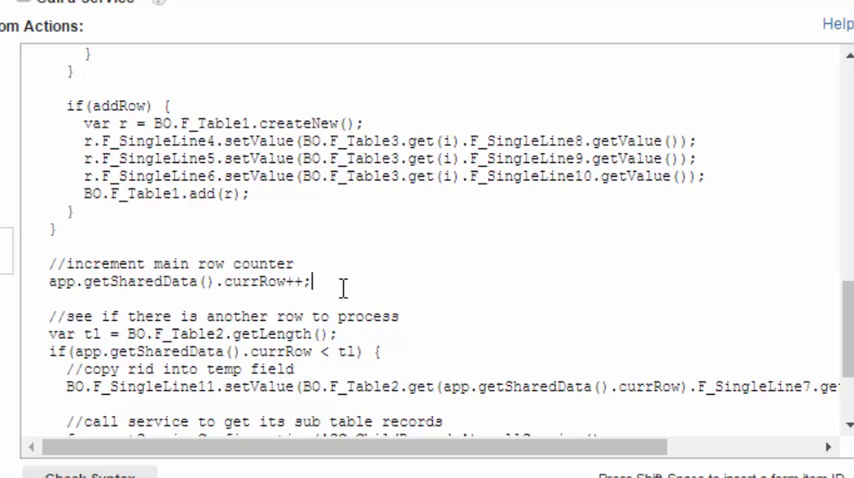
scroll("down", 3)
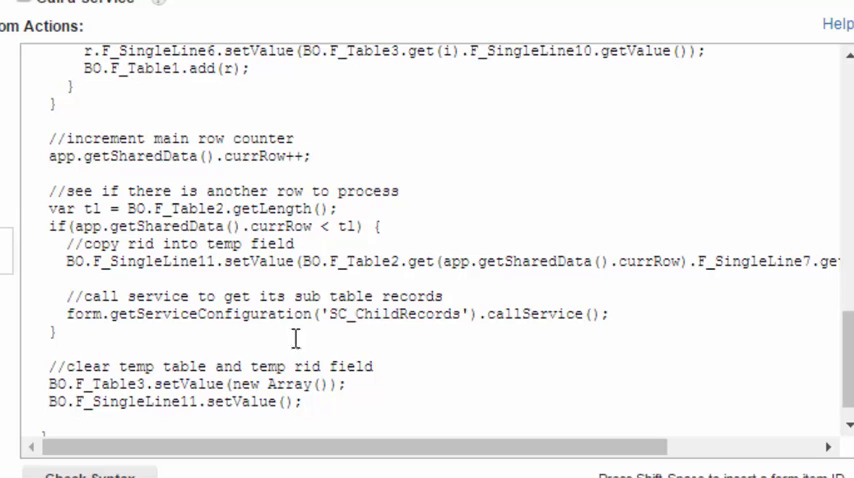
scroll("right", 3)
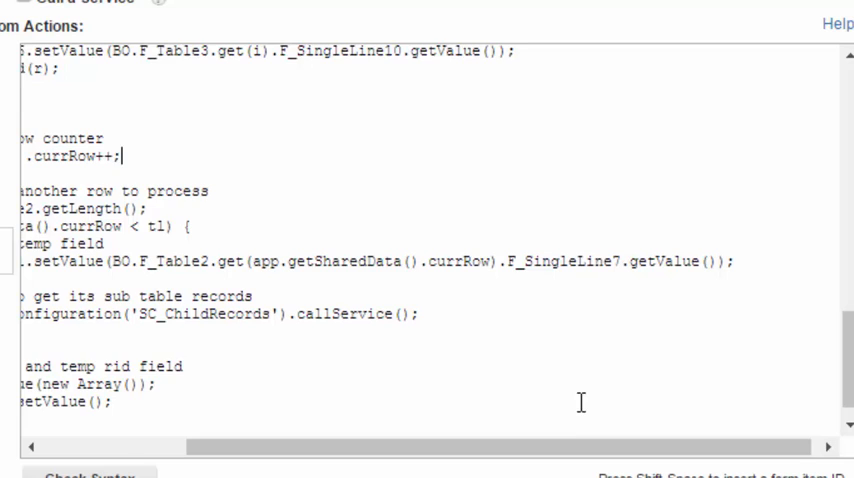
scroll("left", 3)
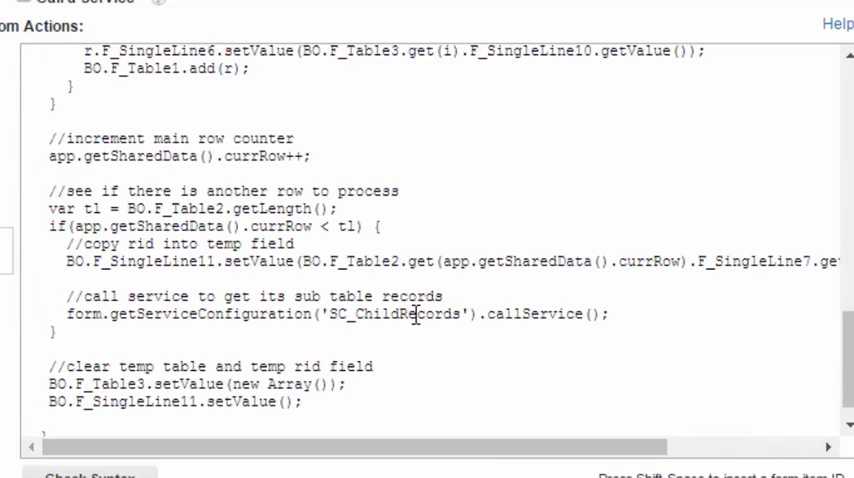
mouse_move(511, 324)
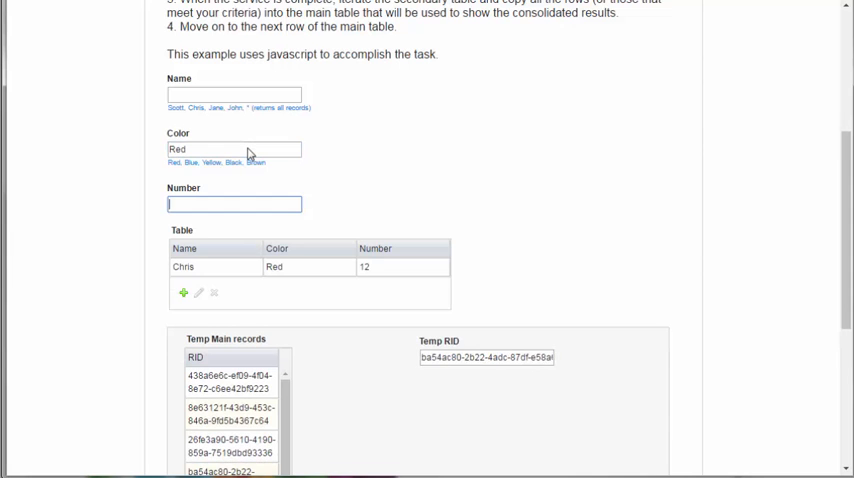
- With Color Red, enter Number 12 so the table narrows to the single Chris/Red/12 row
scroll("down", 3)
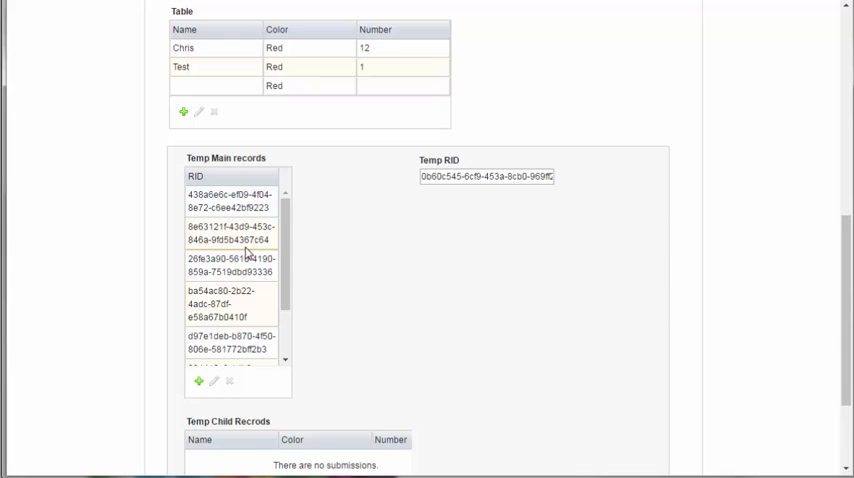
mouse_move(540, 232)
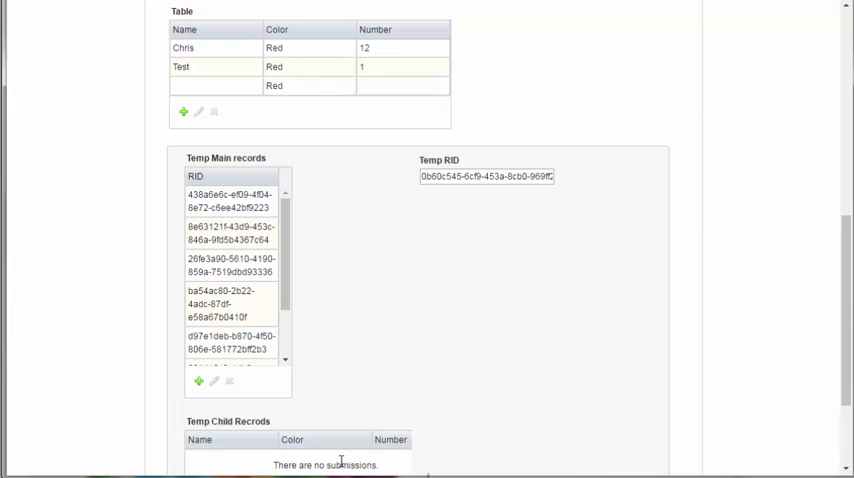
mouse_move(334, 465)
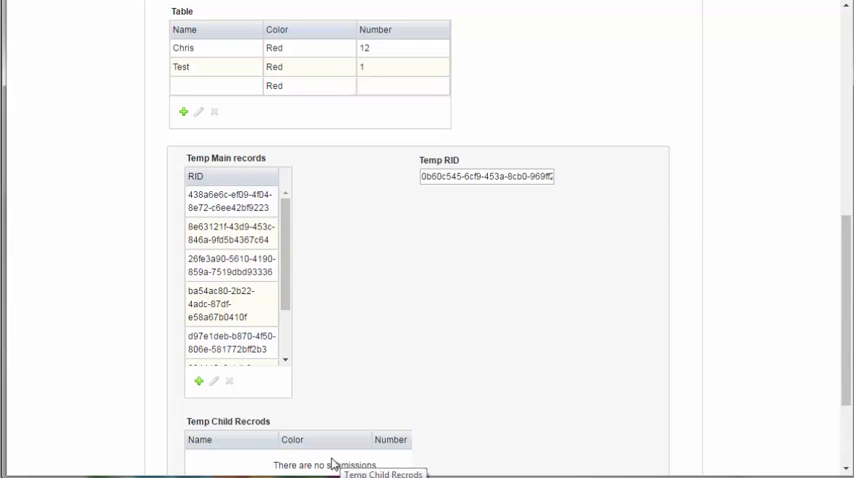
mouse_move(315, 193)
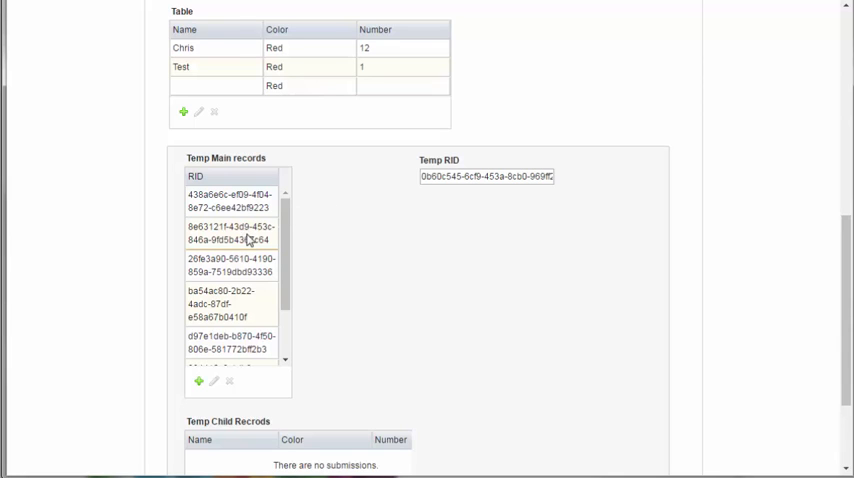
mouse_move(248, 243)
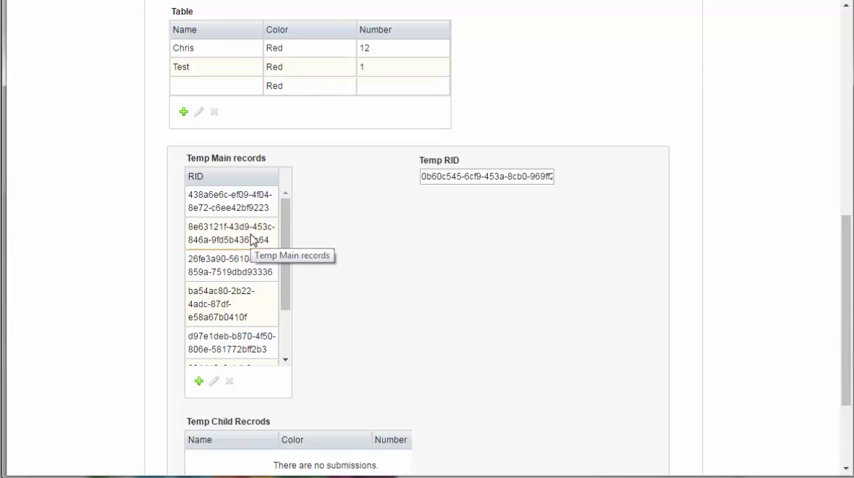
mouse_move(350, 395)
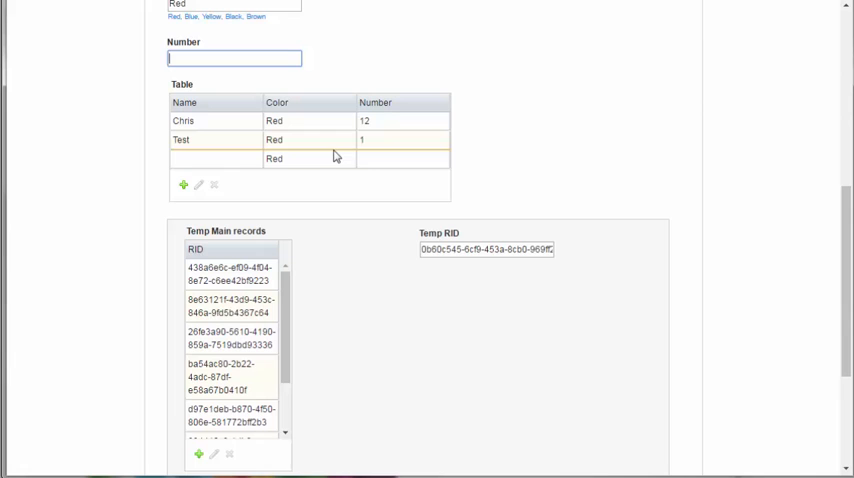
type("12")
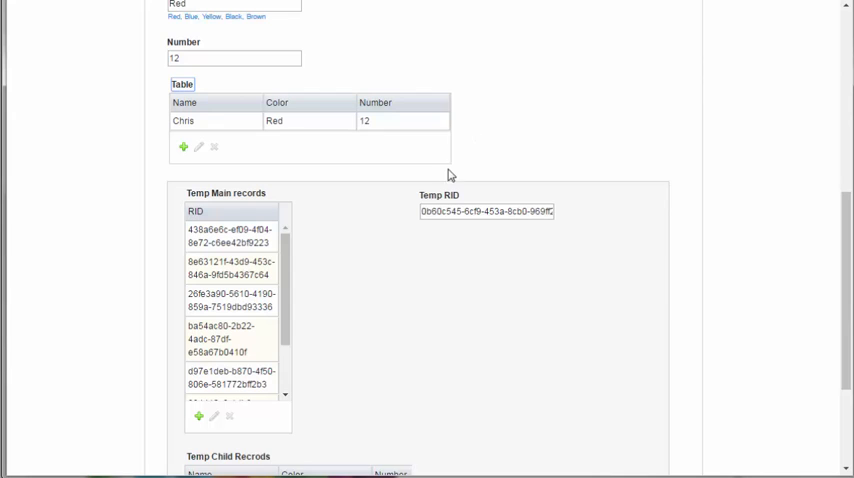
mouse_move(443, 153)
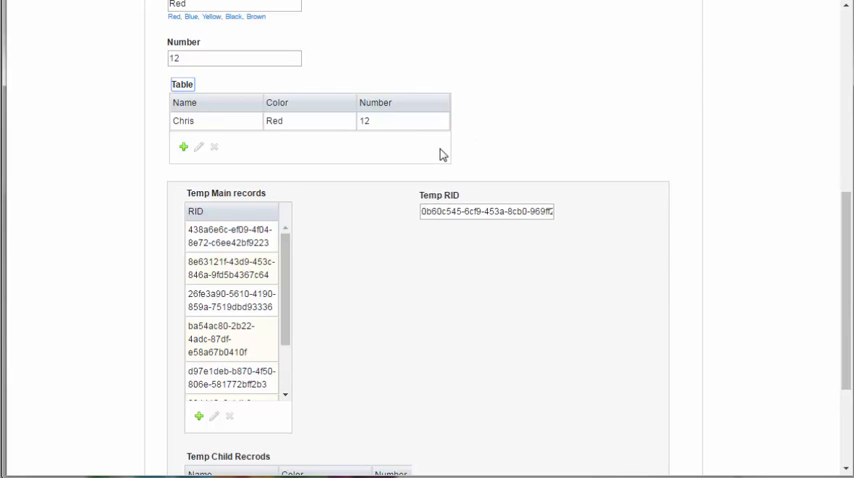
scroll("up", 3)
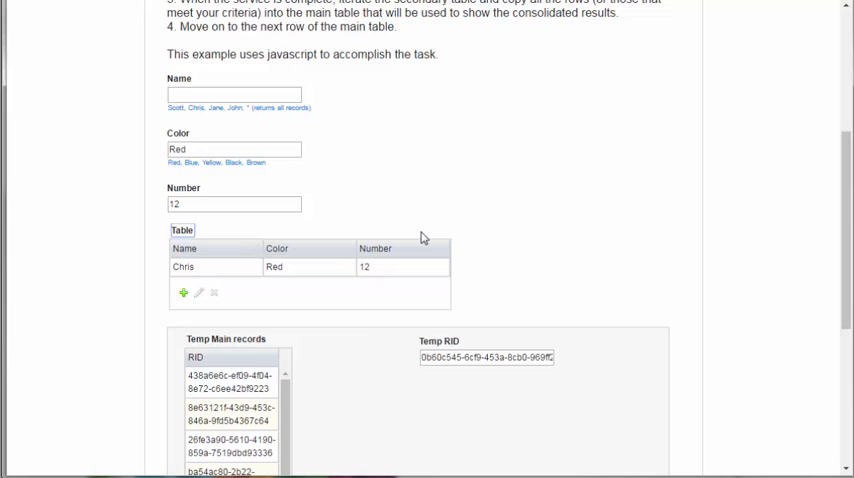
mouse_move(484, 224)
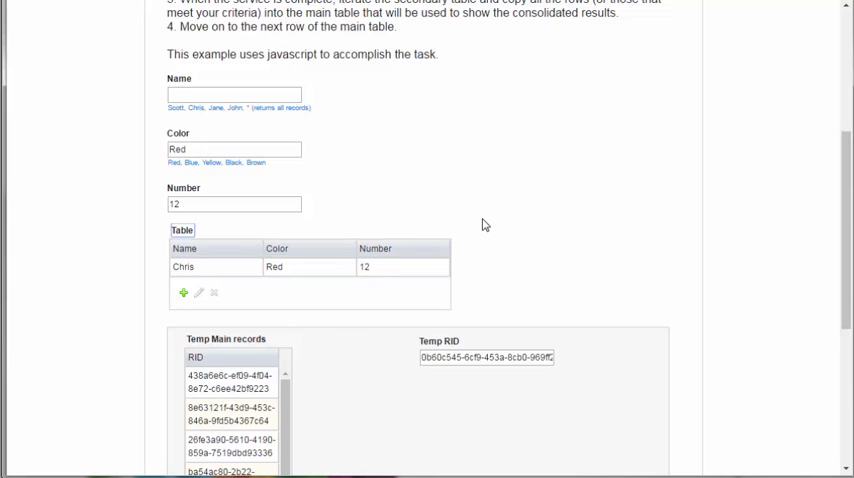